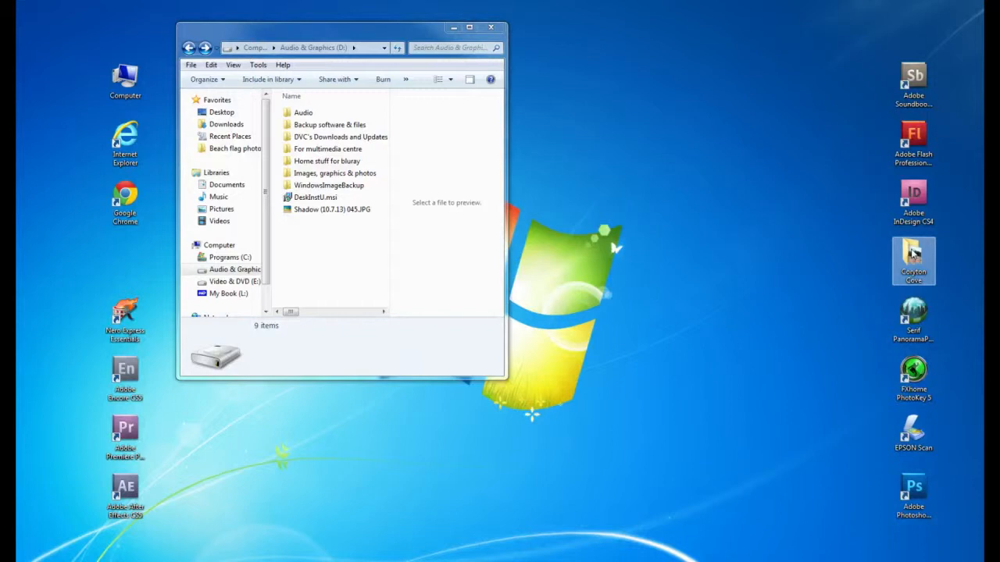
Check the desktop shortcut and folder context menus, then switch Explorer to the Computer drive overview.
right_click(912, 259)
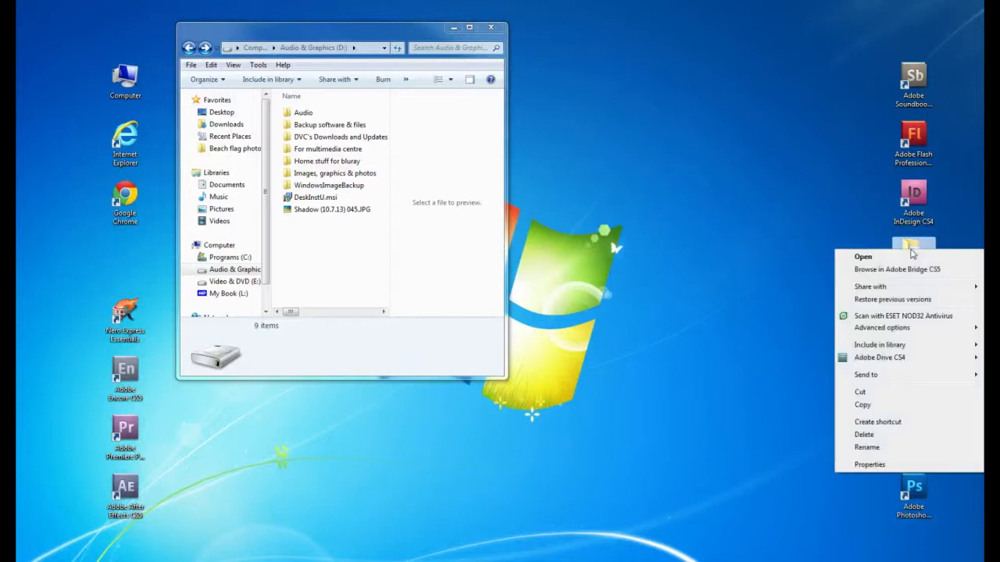
mouse_move(898, 347)
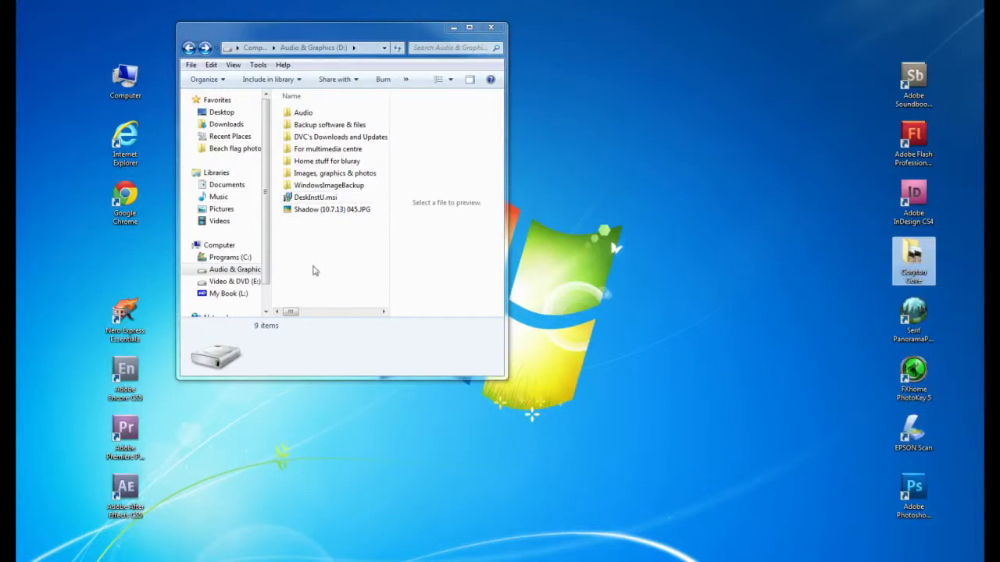
click(341, 137)
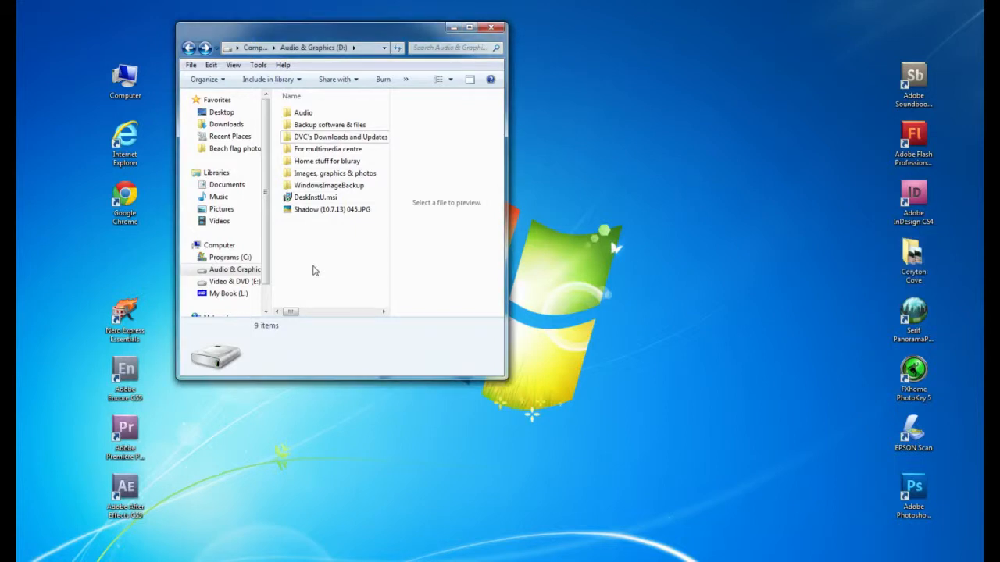
right_click(315, 272)
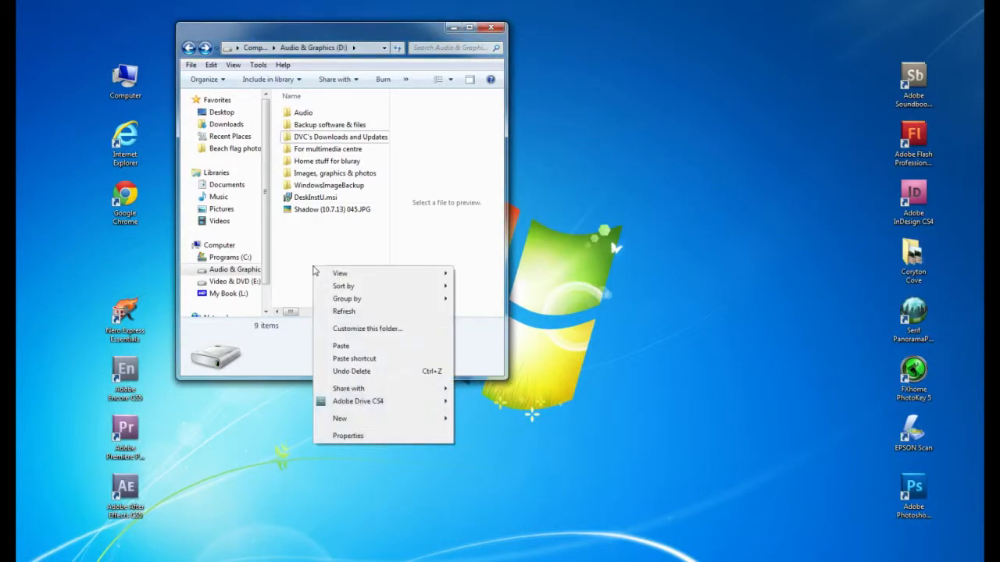
mouse_move(340, 347)
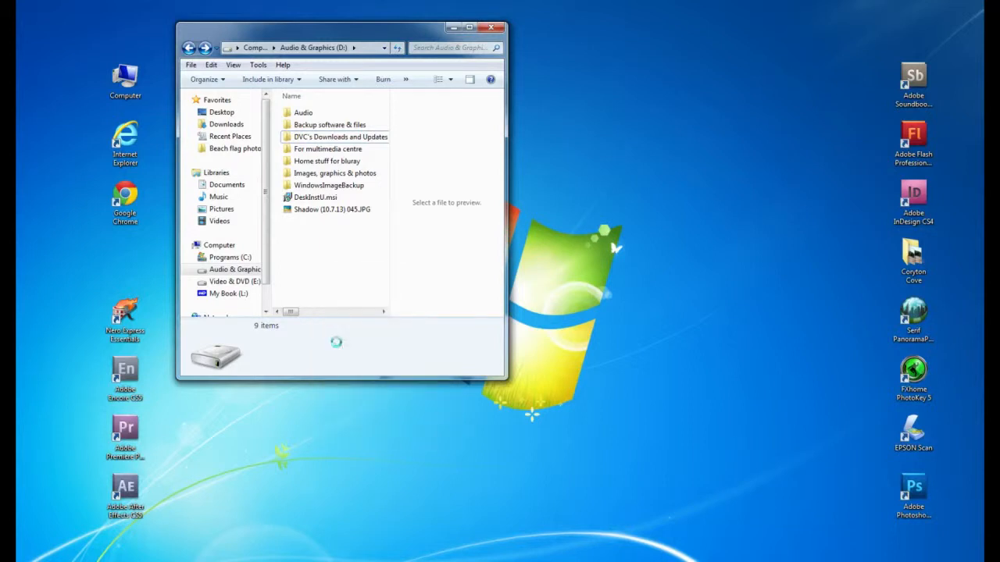
click(316, 221)
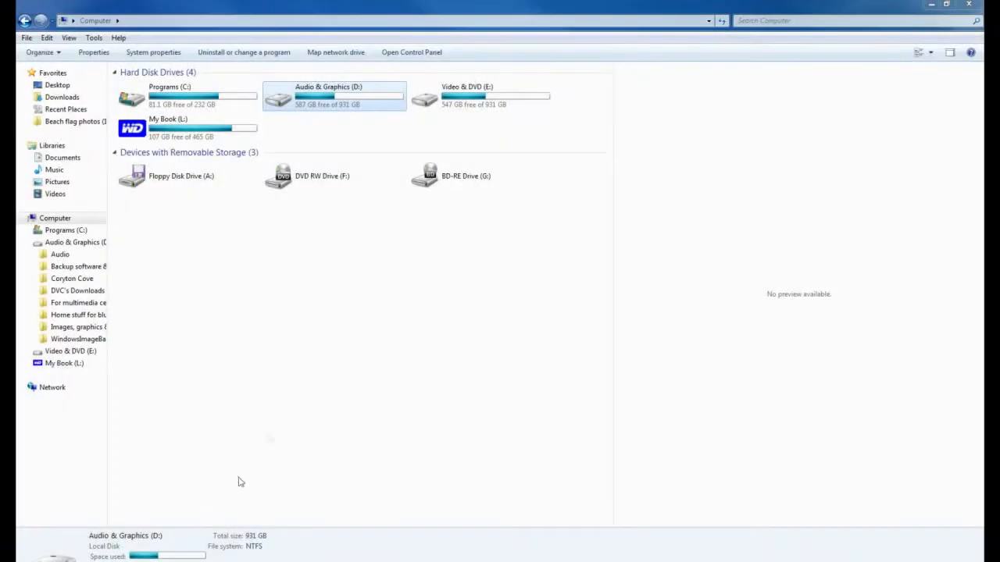
mouse_move(55, 331)
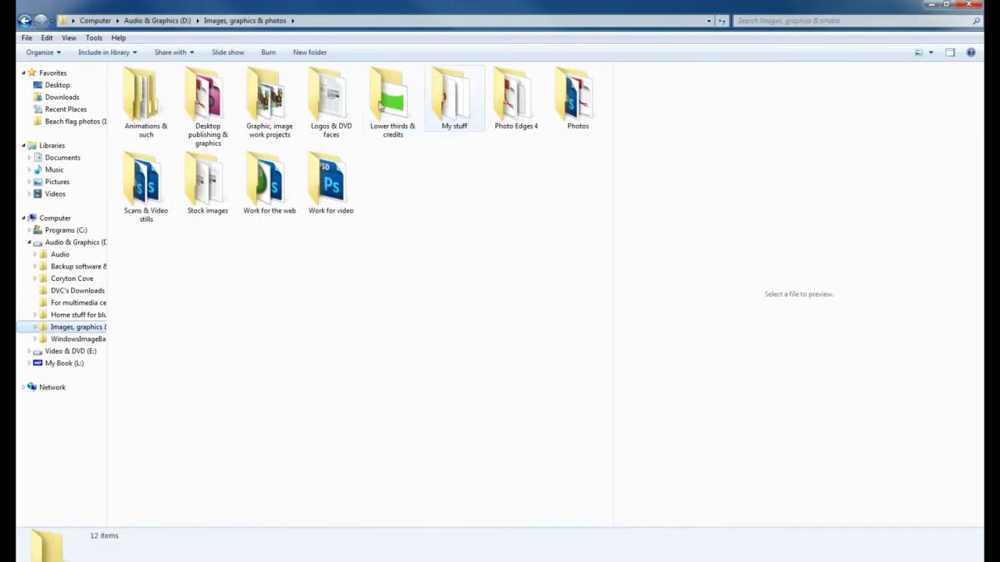
Select the Photos folder and start a search within Images, graphics & photos.
click(578, 94)
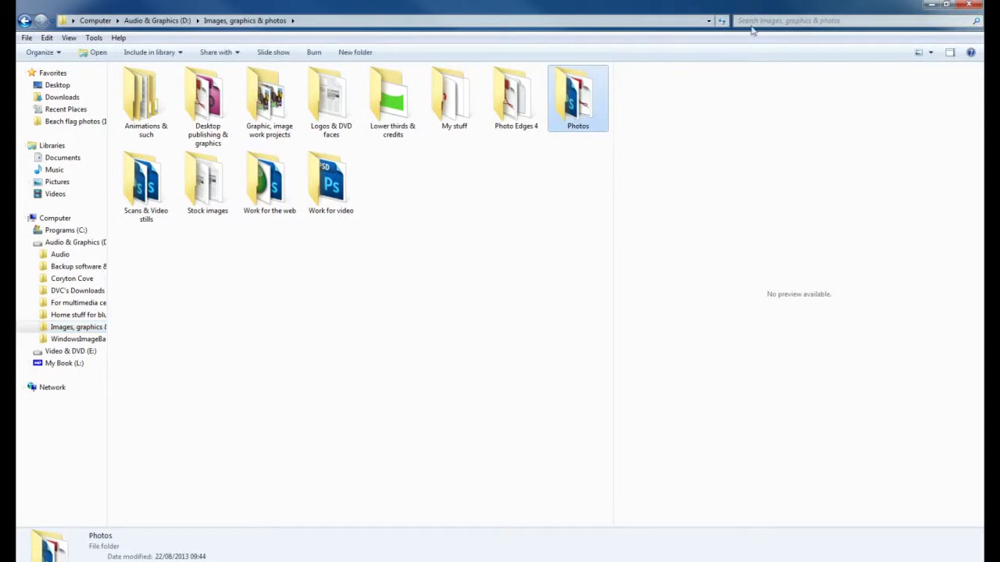
click(852, 21)
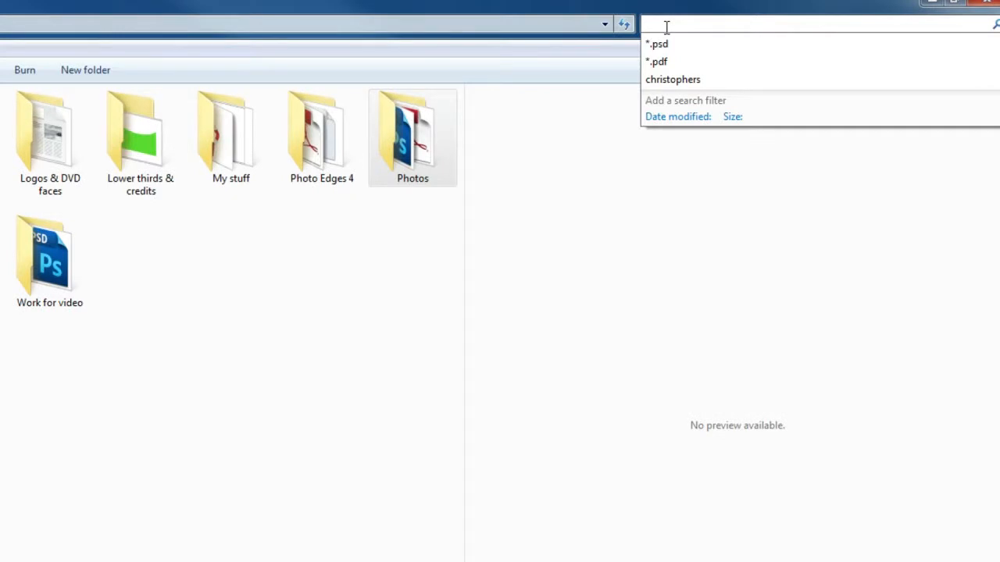
Search for *psd, fixing the mistyped letter, to list all 654 Photoshop files.
text(*)
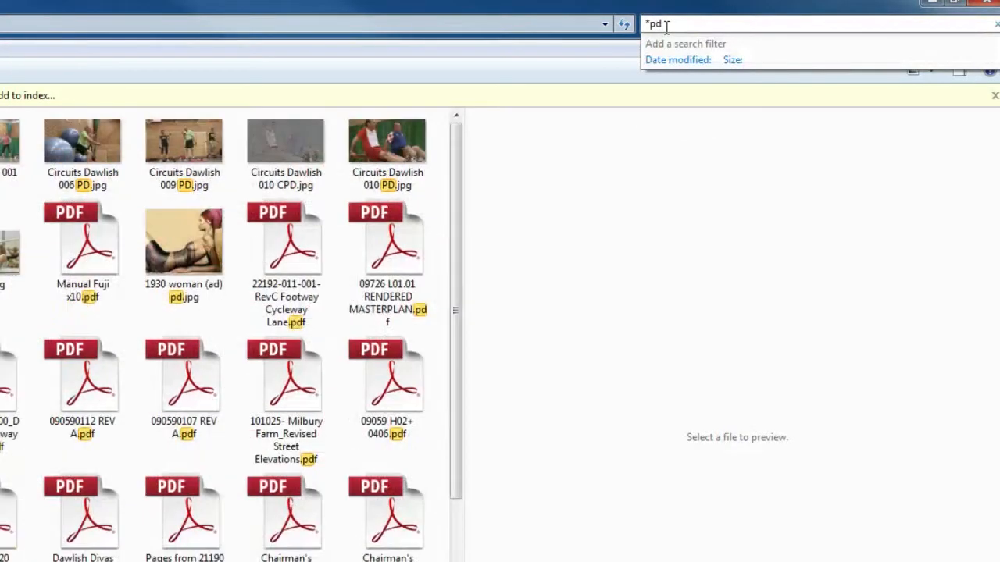
text(f)
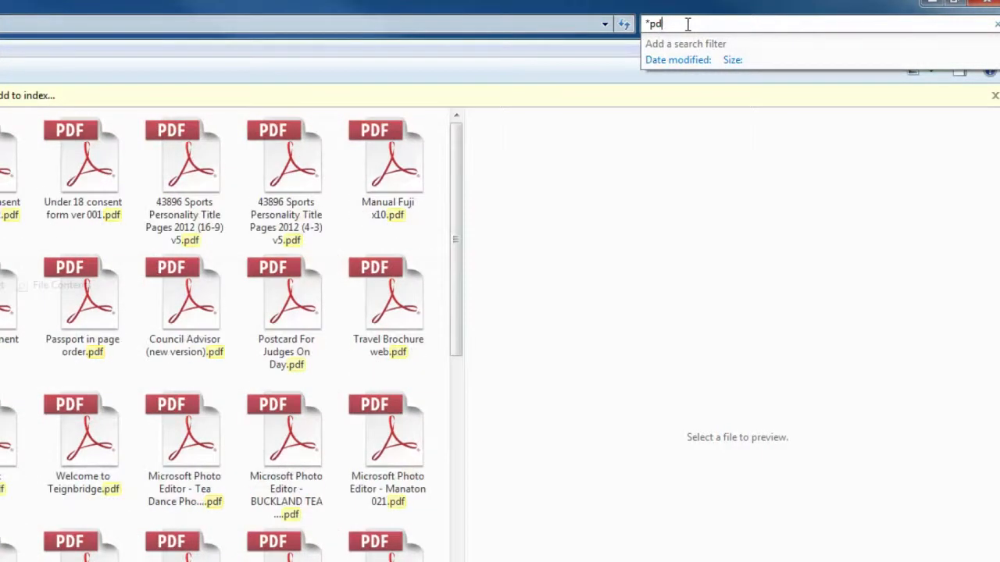
key(Backspace)
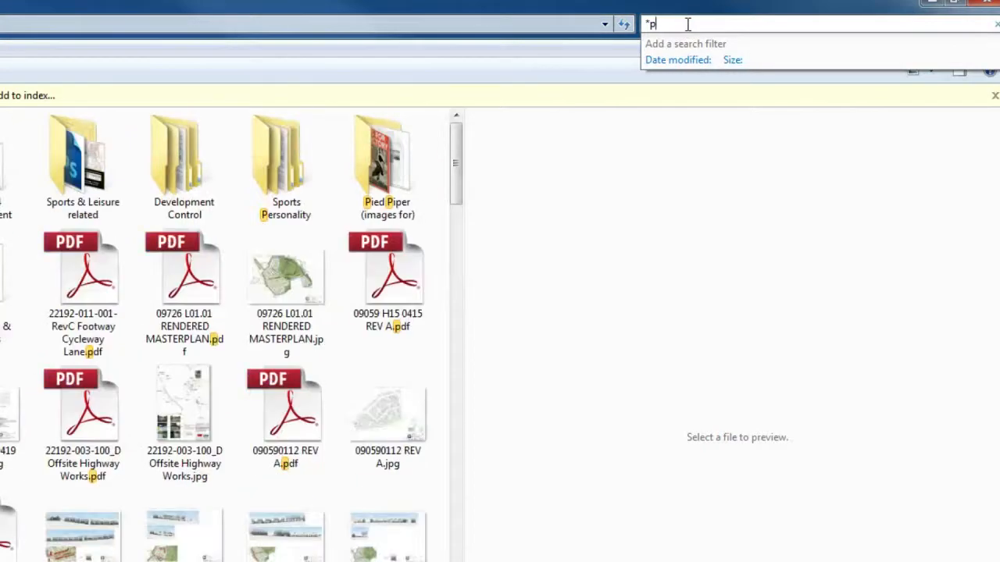
text(s)
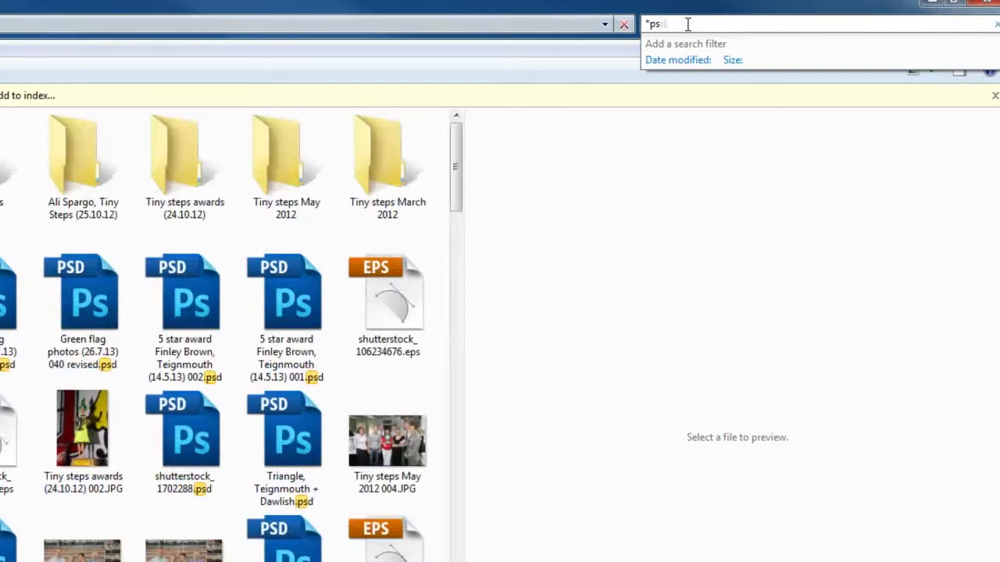
text(d)
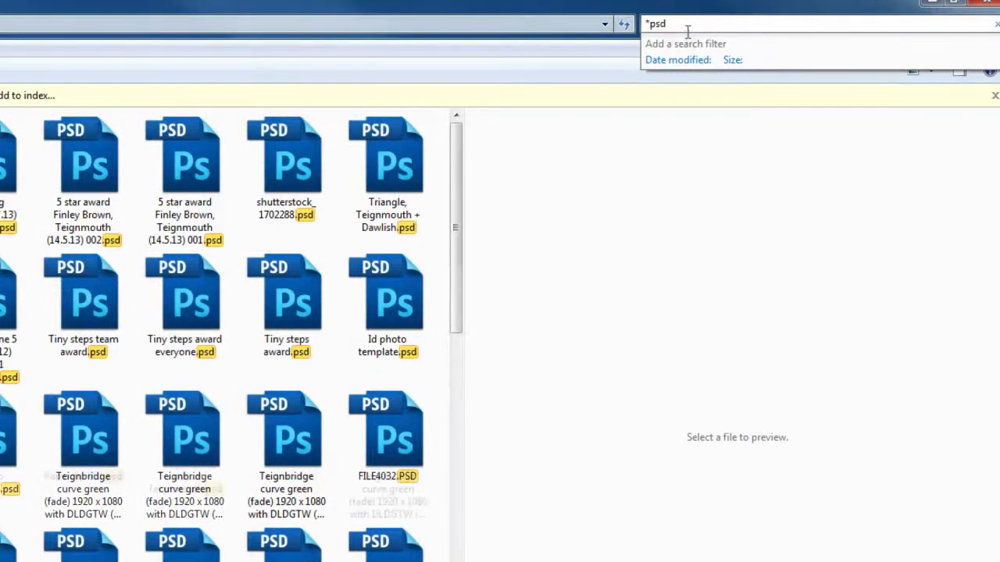
scroll(up, 3)
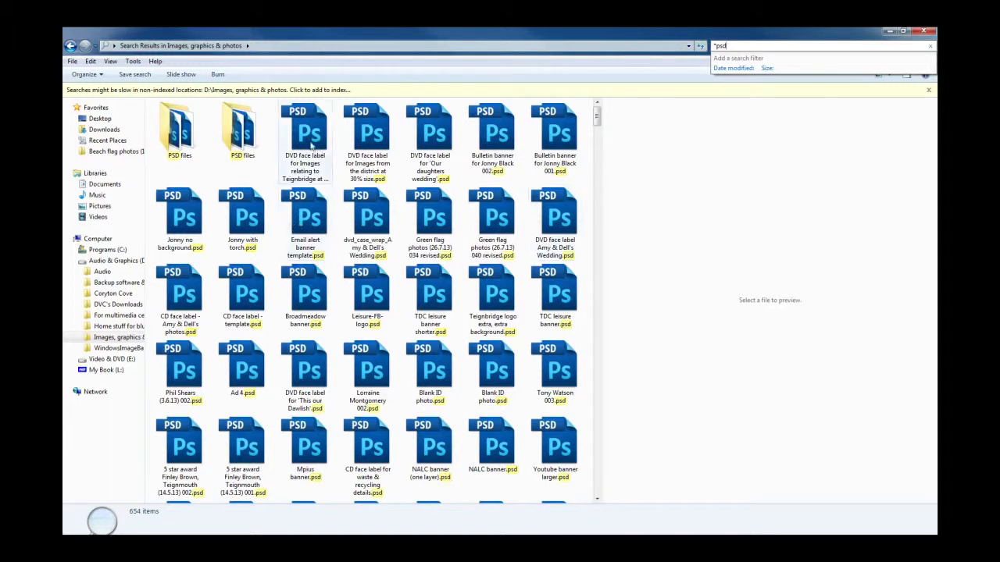
Select the first DVD face label PSD and use an Edit menu command before switching to Photoshop.
click(305, 137)
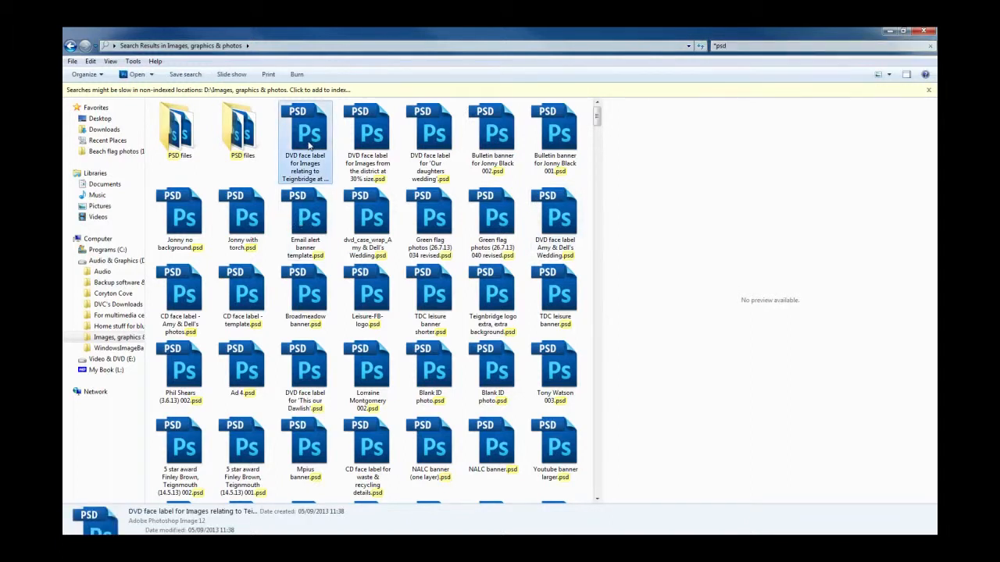
click(91, 61)
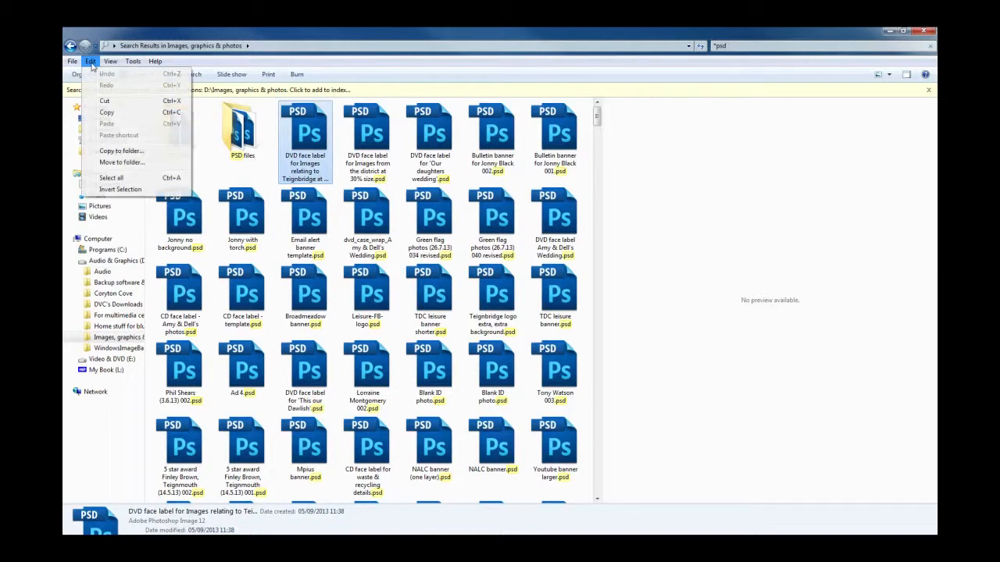
click(111, 178)
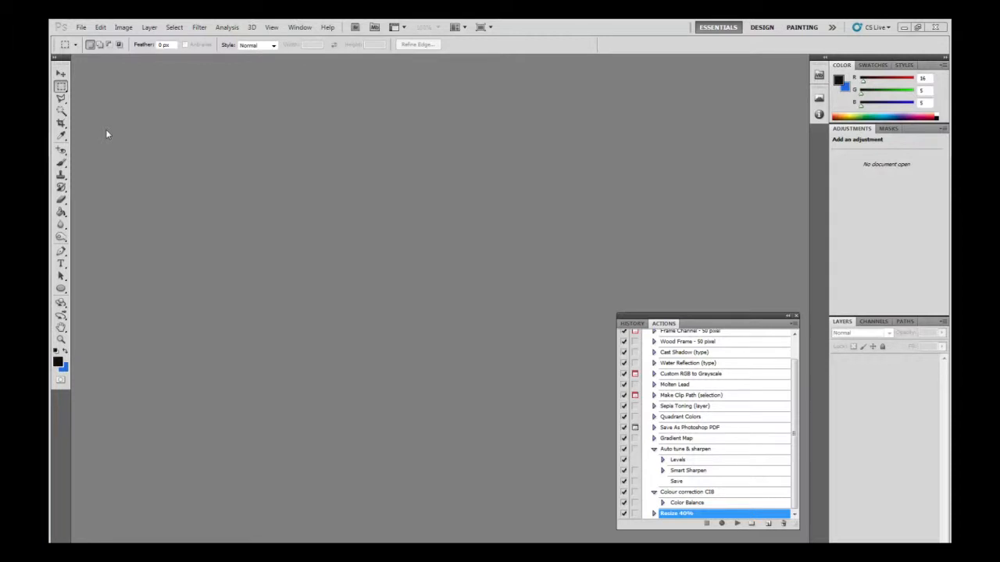
Open the Shadow (10.7.13) 045.JPG photo from the Audio & Graphics drive.
click(82, 27)
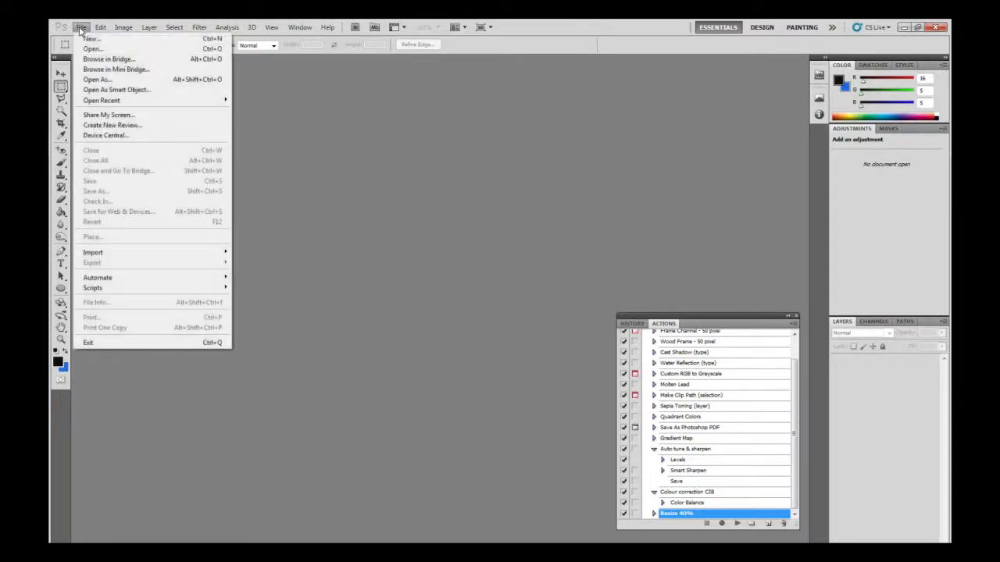
click(92, 48)
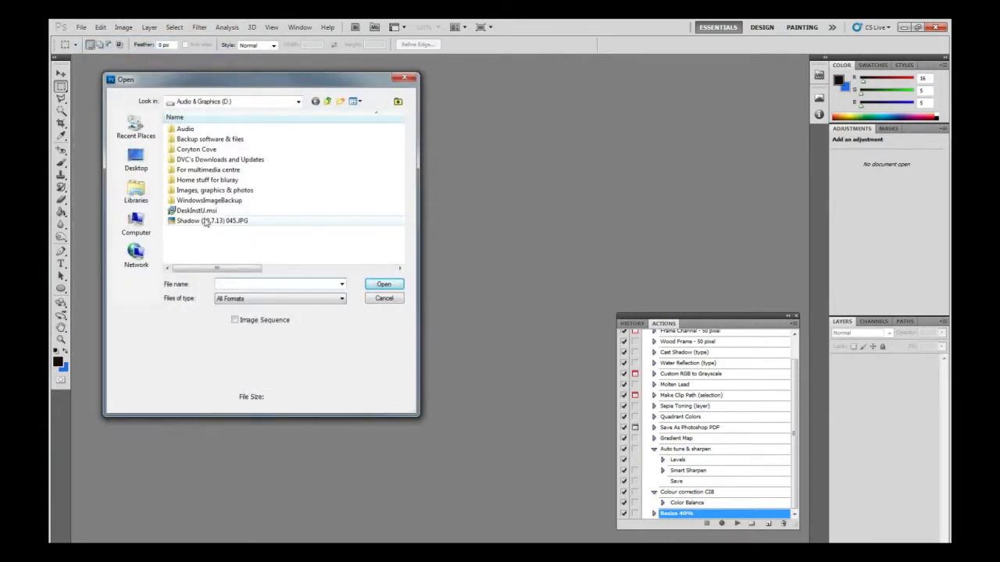
click(213, 220)
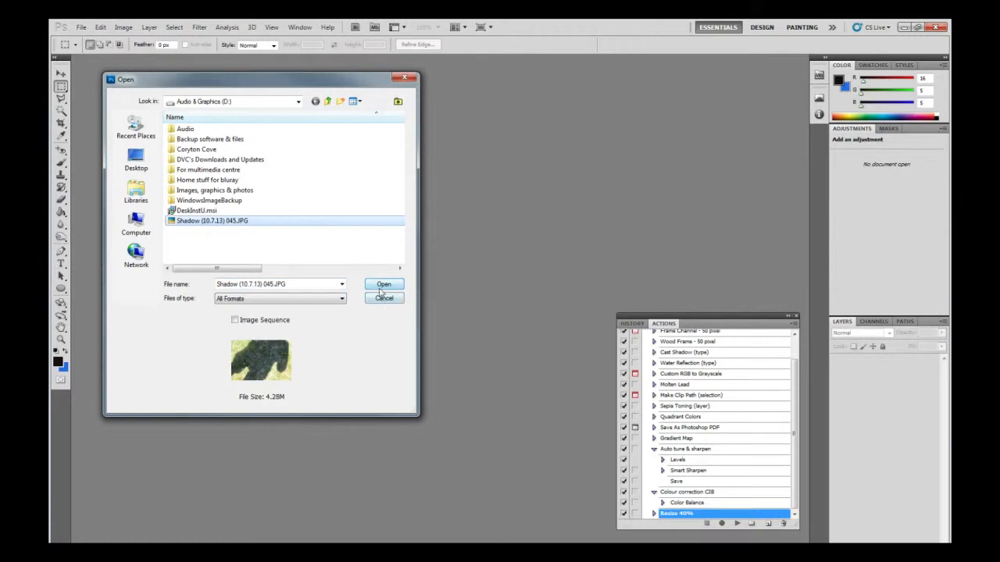
click(385, 284)
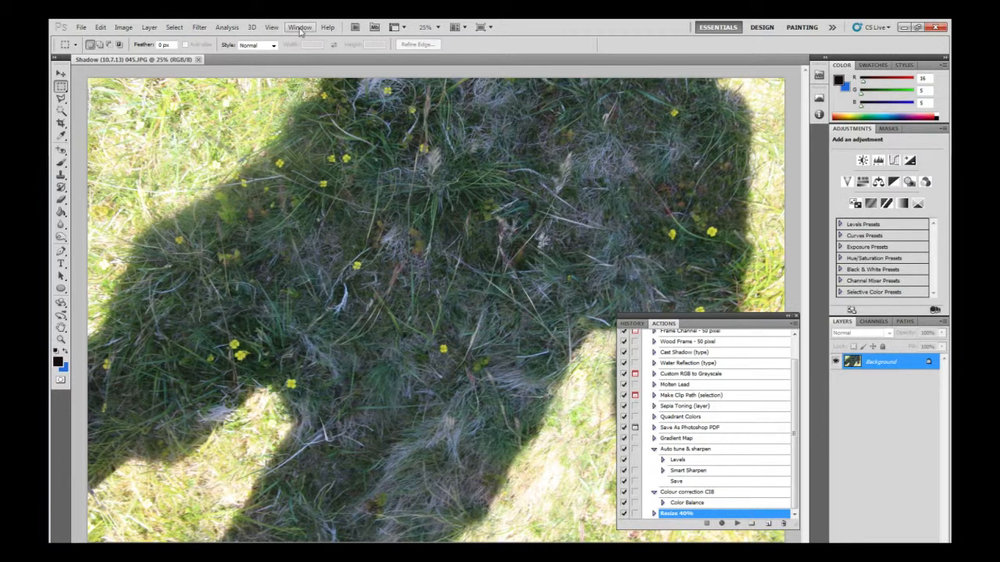
click(300, 26)
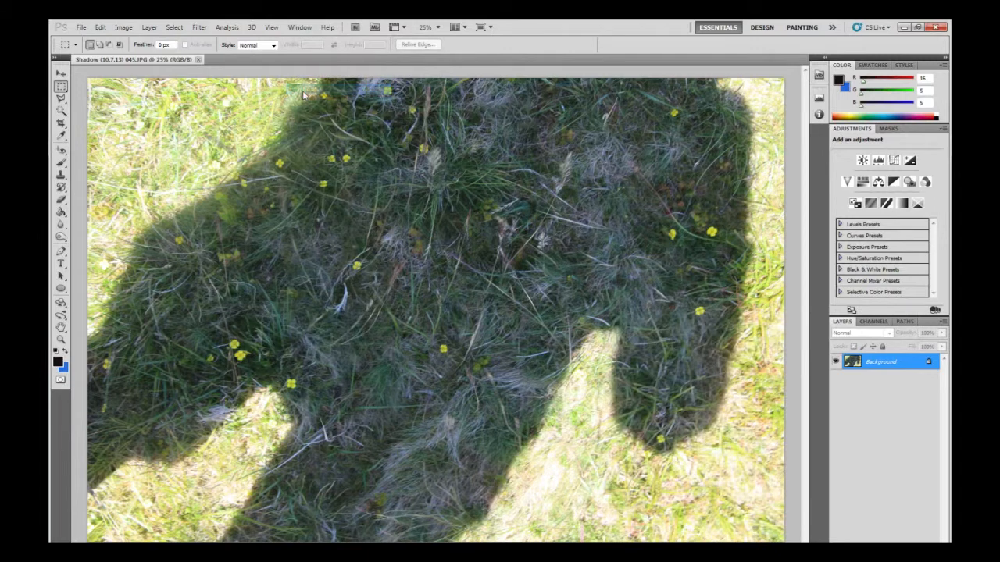
click(300, 27)
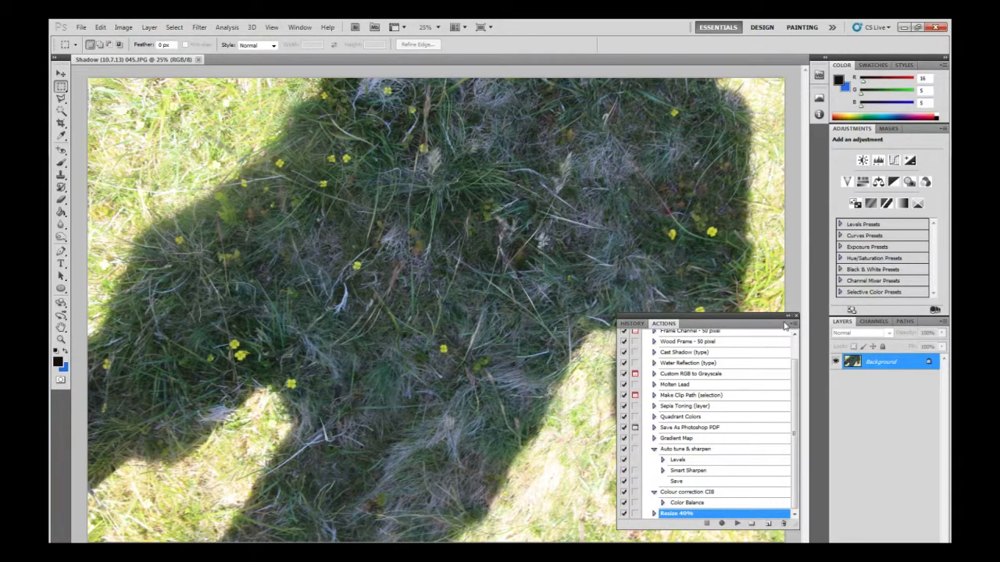
Create a new action named '30% resize' in Default Actions and begin recording it.
click(784, 324)
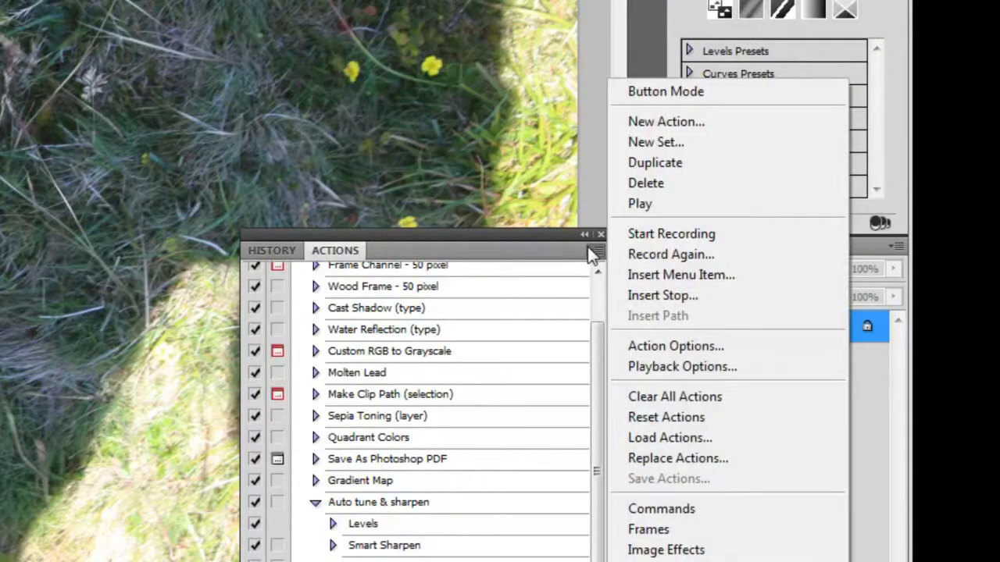
mouse_move(666, 122)
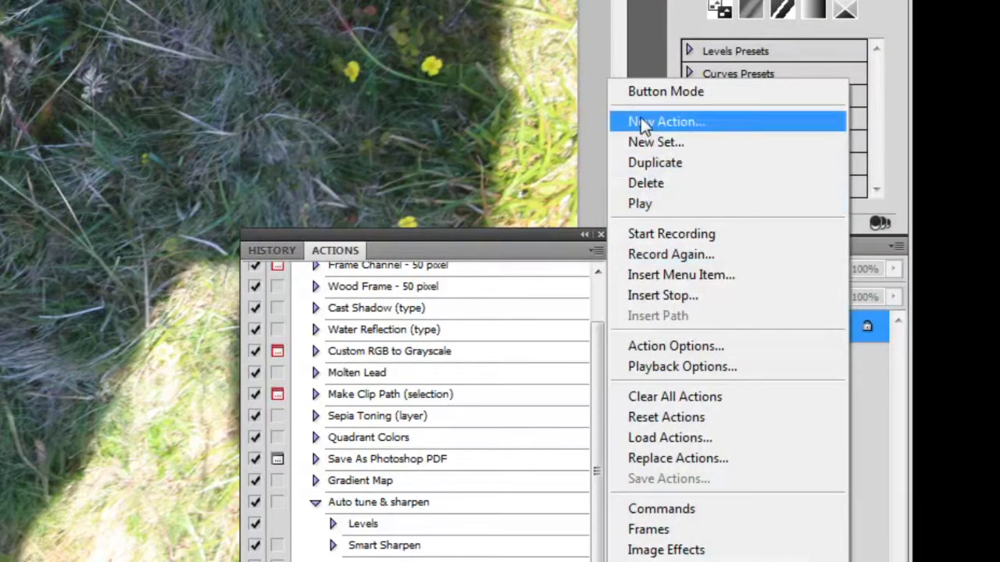
click(666, 121)
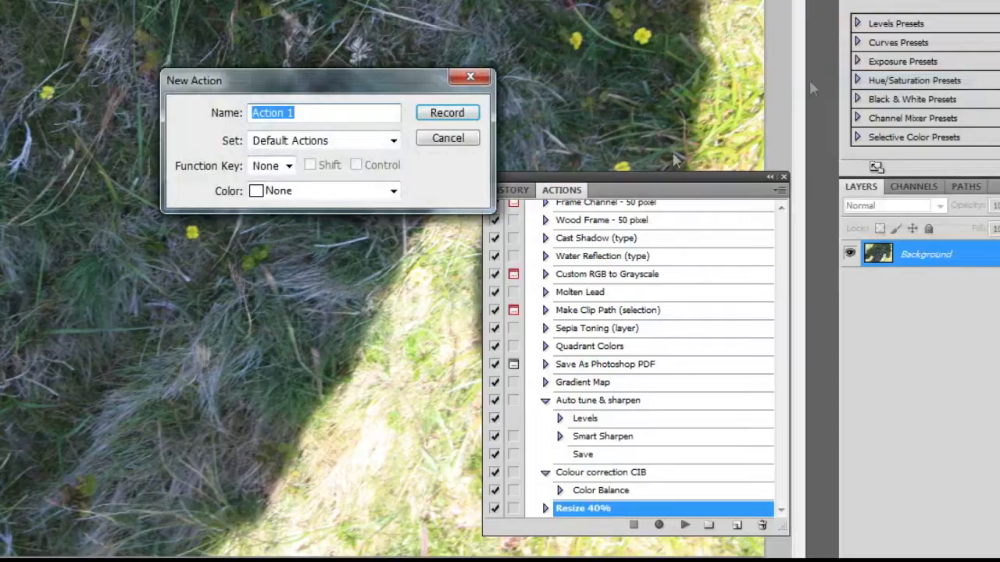
mouse_move(312, 133)
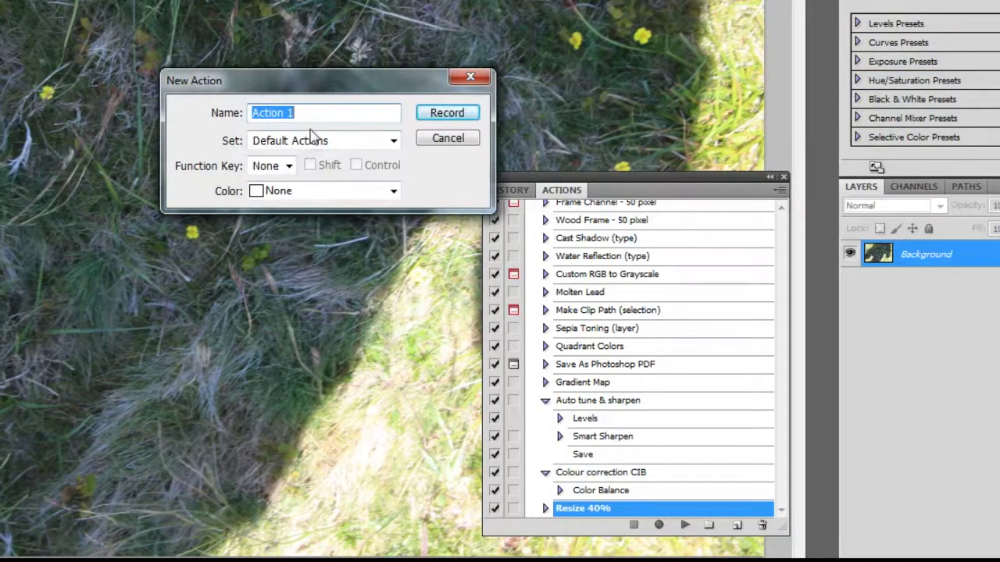
text(30)
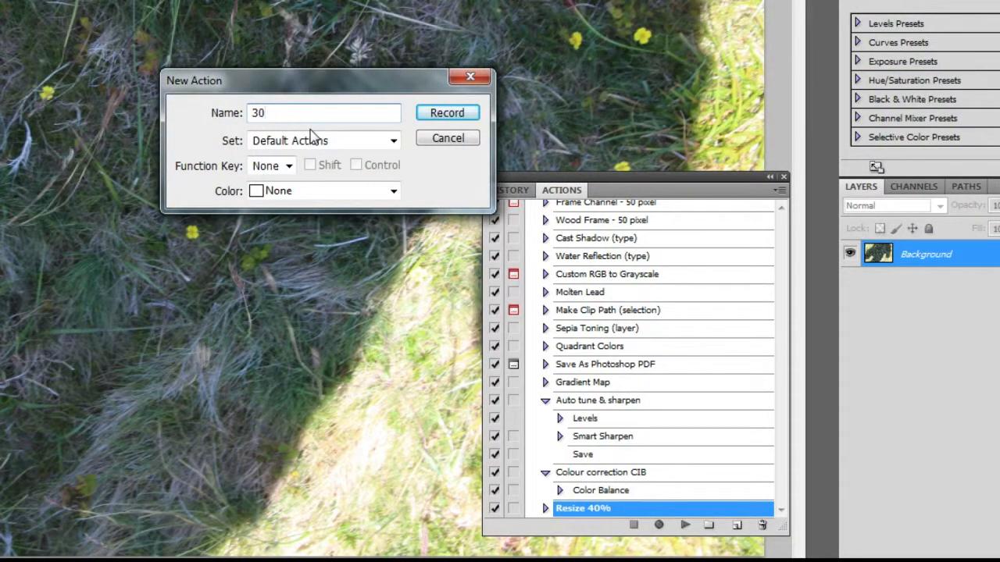
text(%)
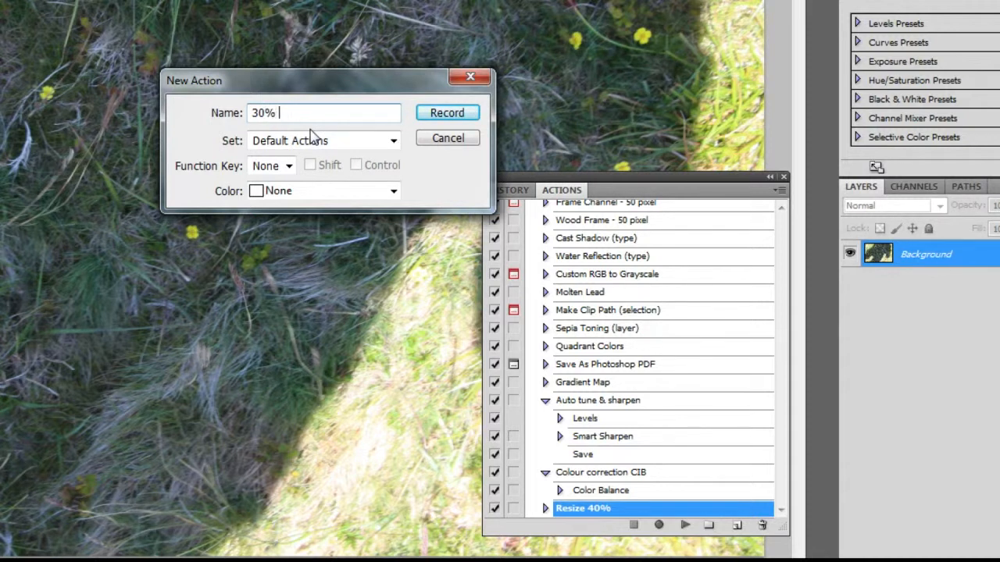
text(res)
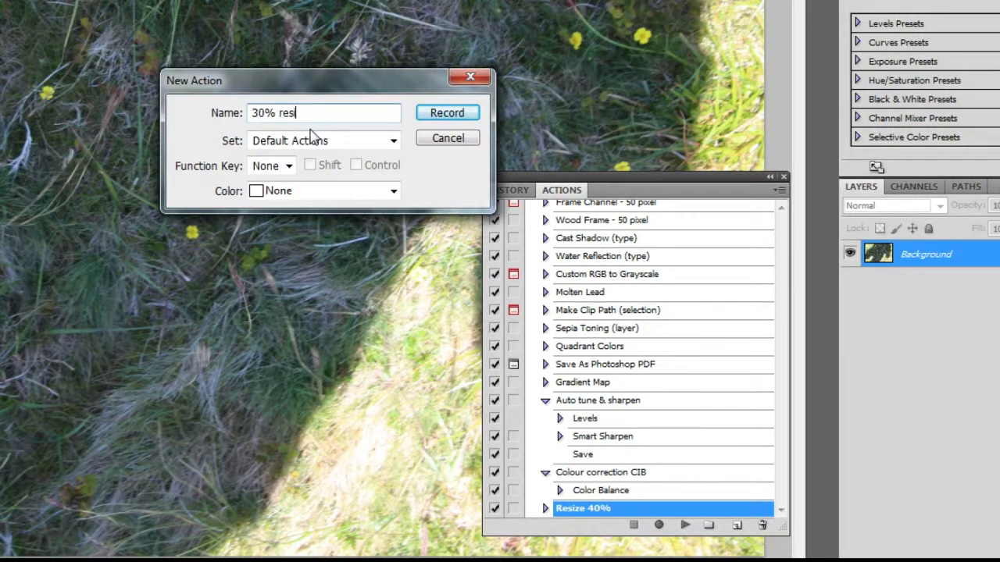
text(ize)
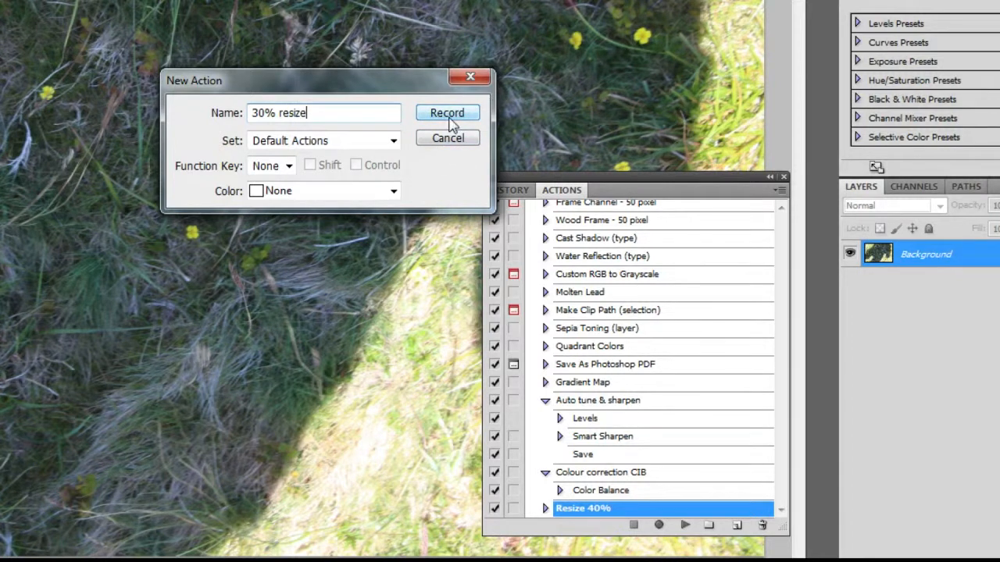
click(447, 112)
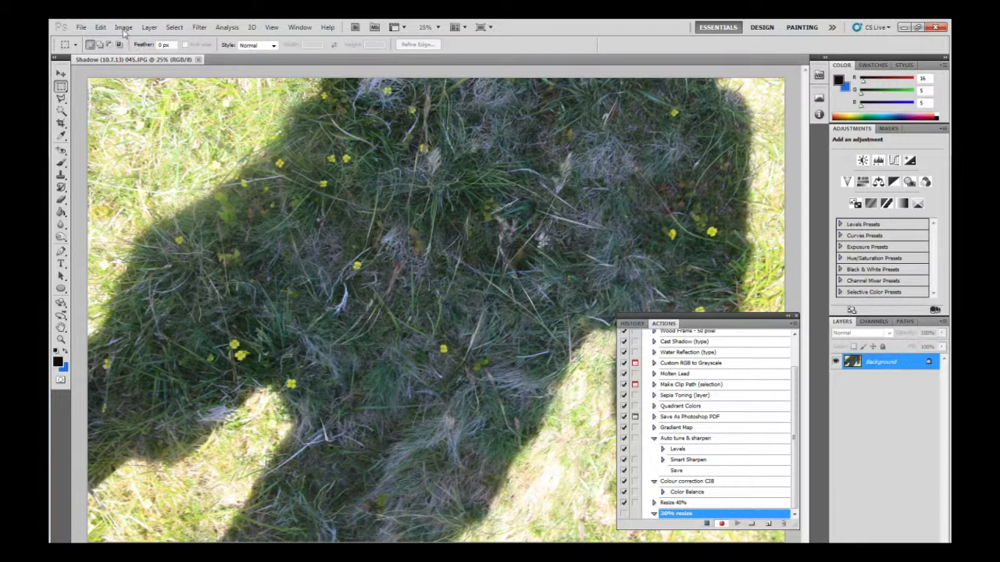
Resize the image to 30 percent width and height with Constrain Proportions on.
click(123, 27)
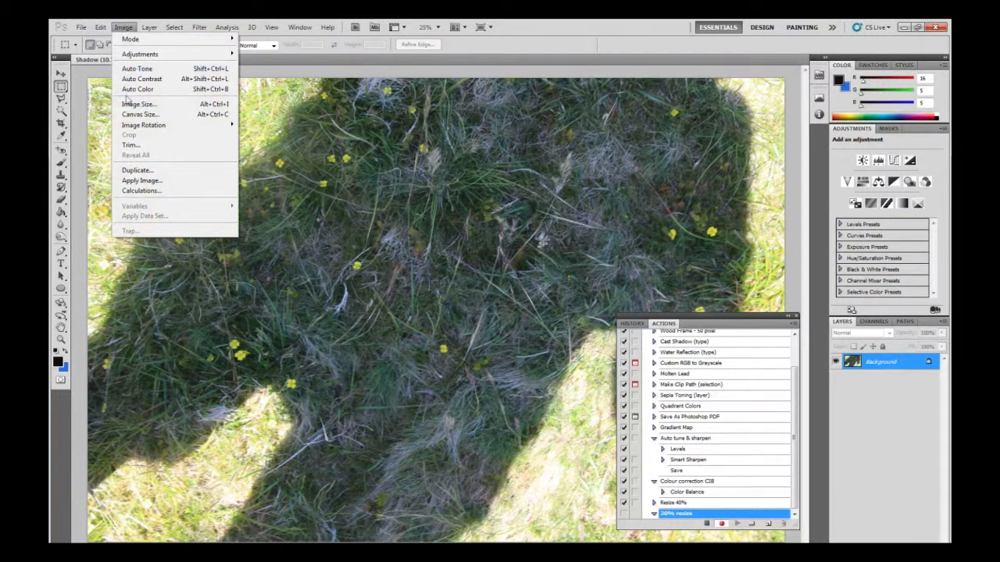
click(138, 103)
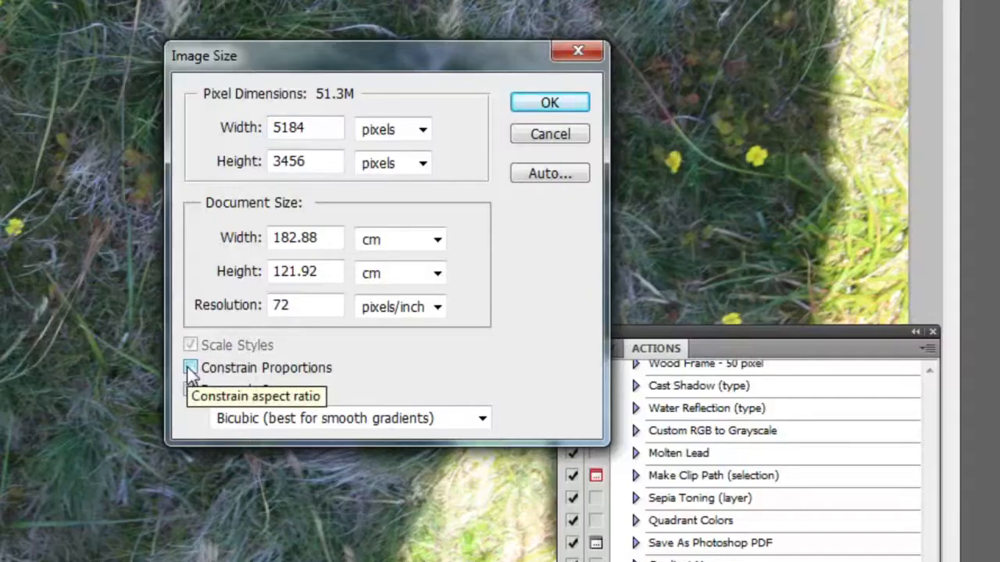
click(190, 367)
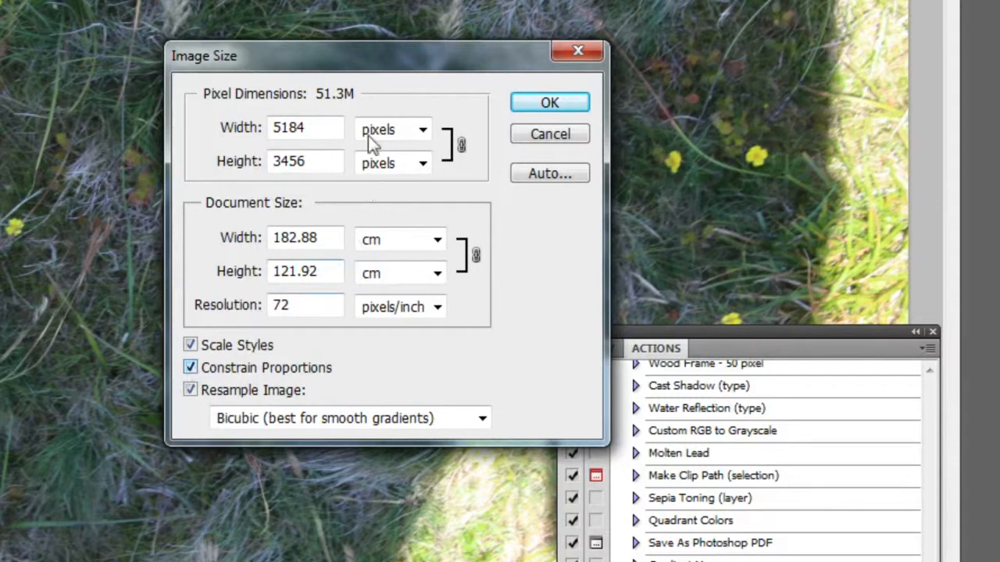
click(422, 129)
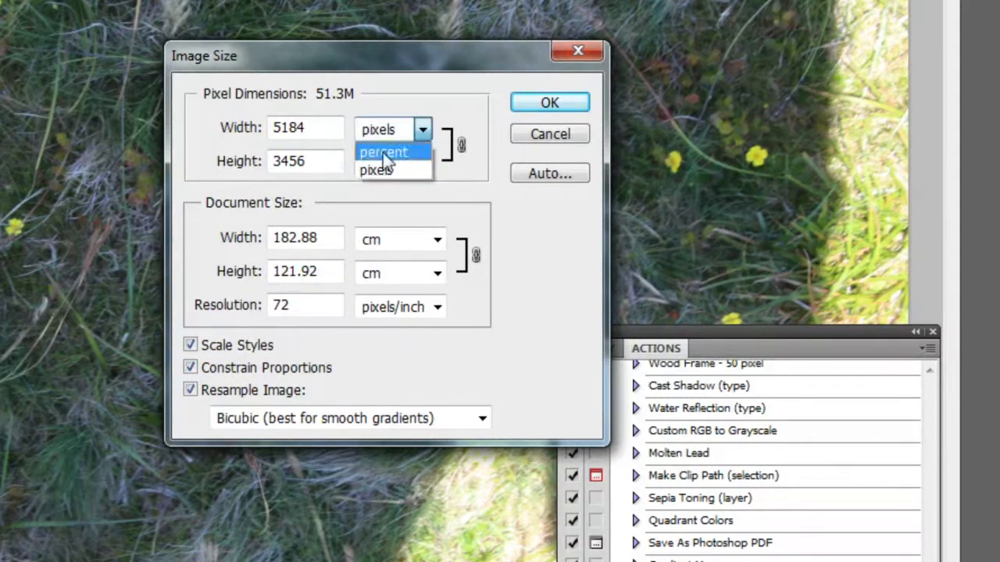
click(384, 151)
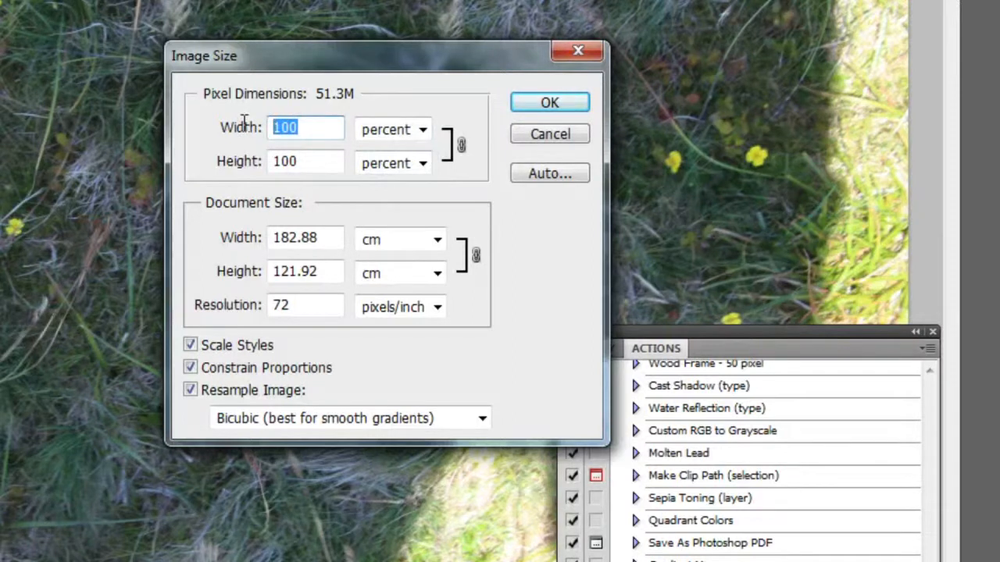
text(30)
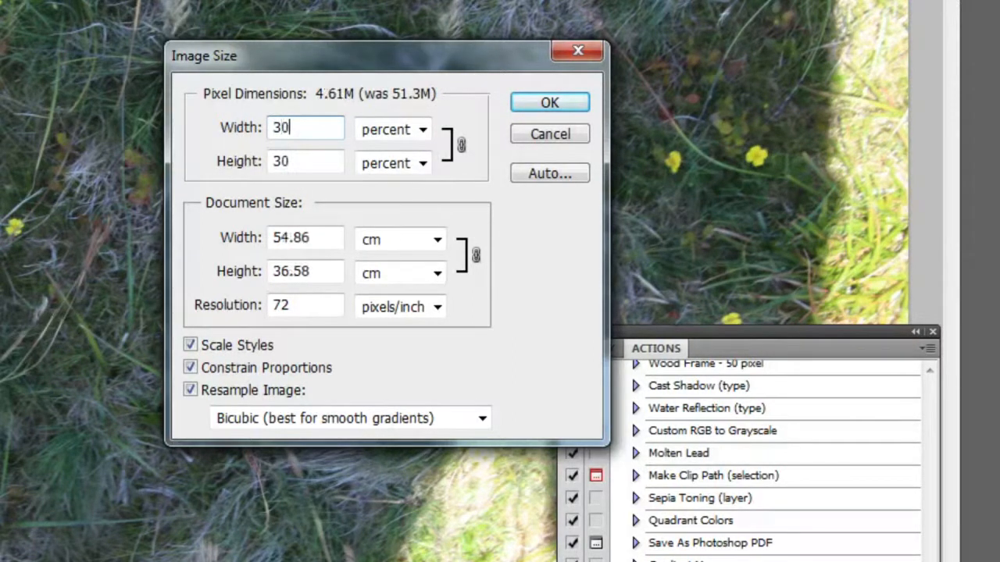
mouse_move(550, 103)
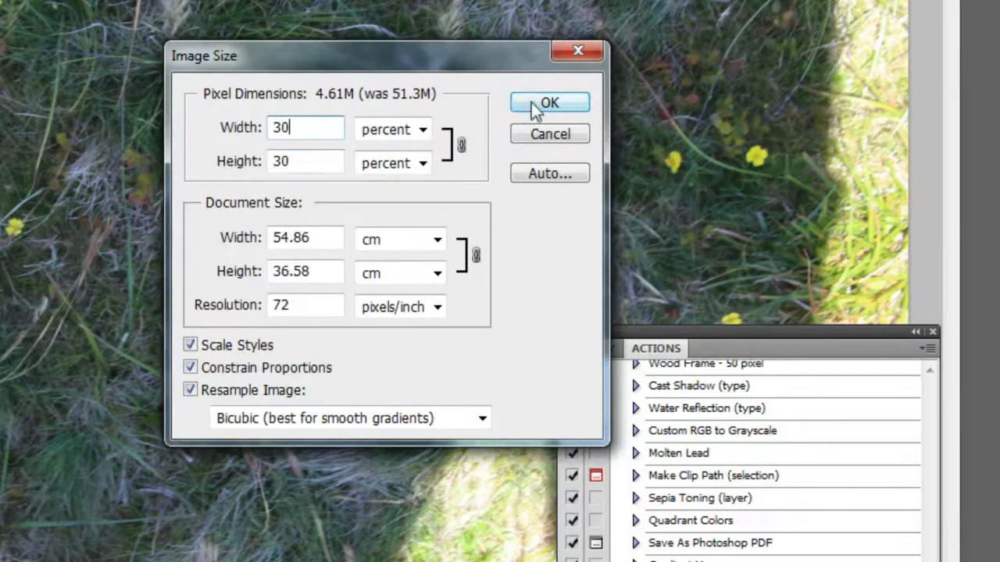
click(550, 103)
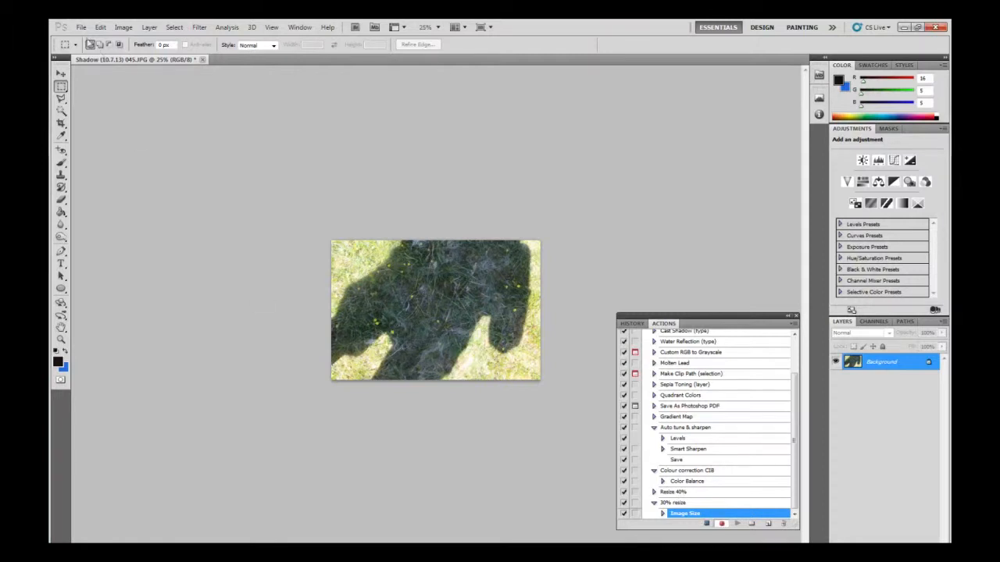
Save the resized photo as a JPEG with quality lowered to High.
click(81, 26)
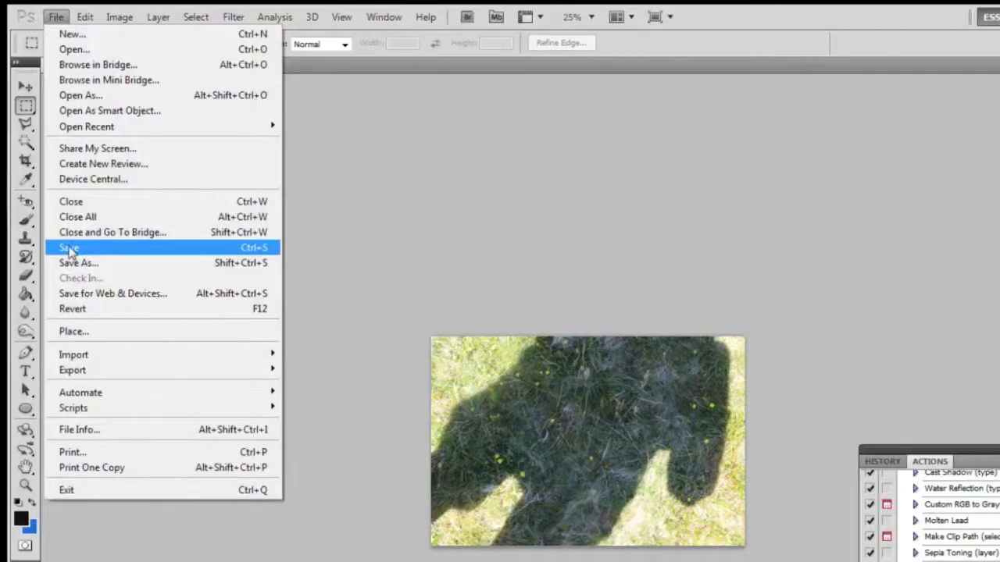
click(69, 247)
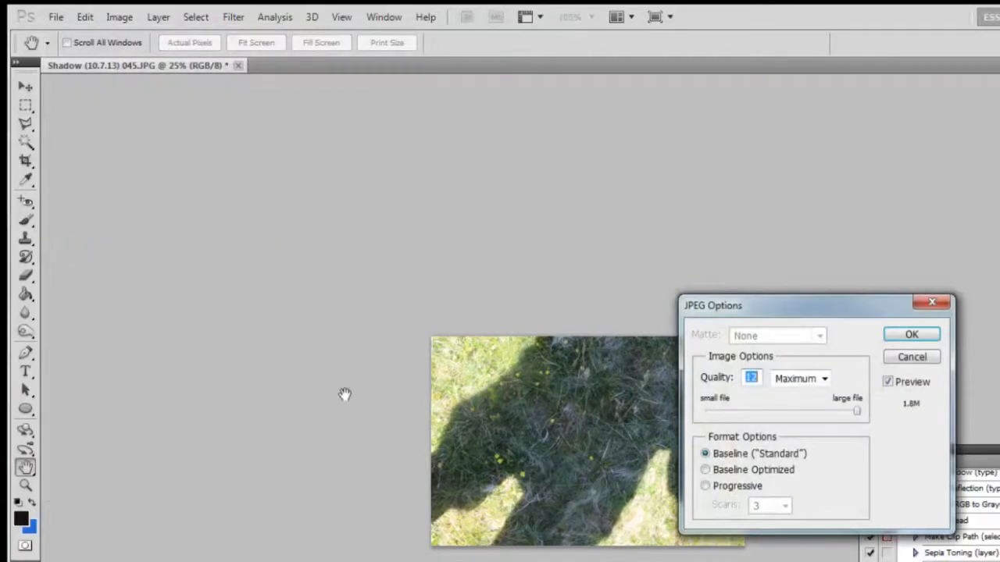
drag(856, 409, 765, 409)
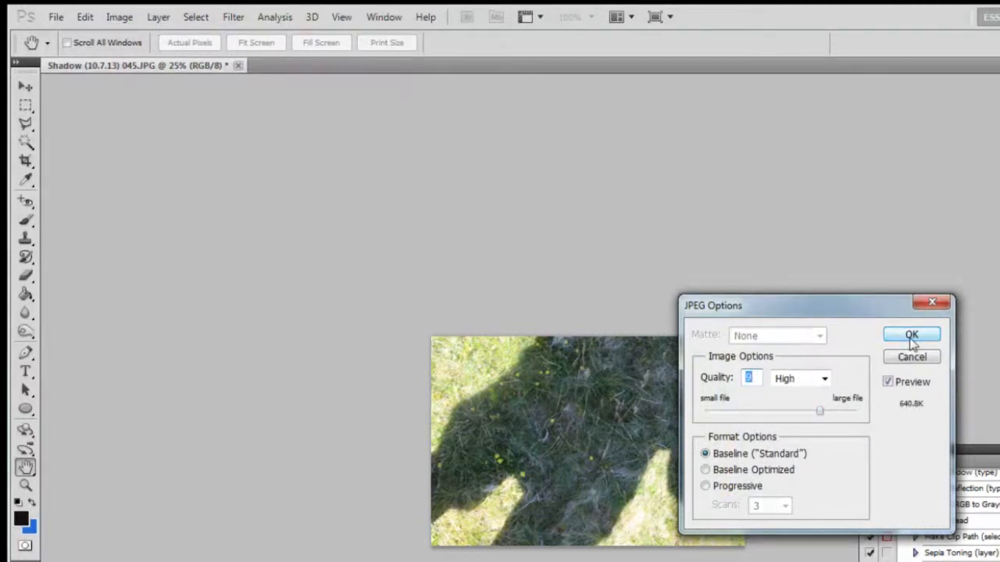
click(911, 335)
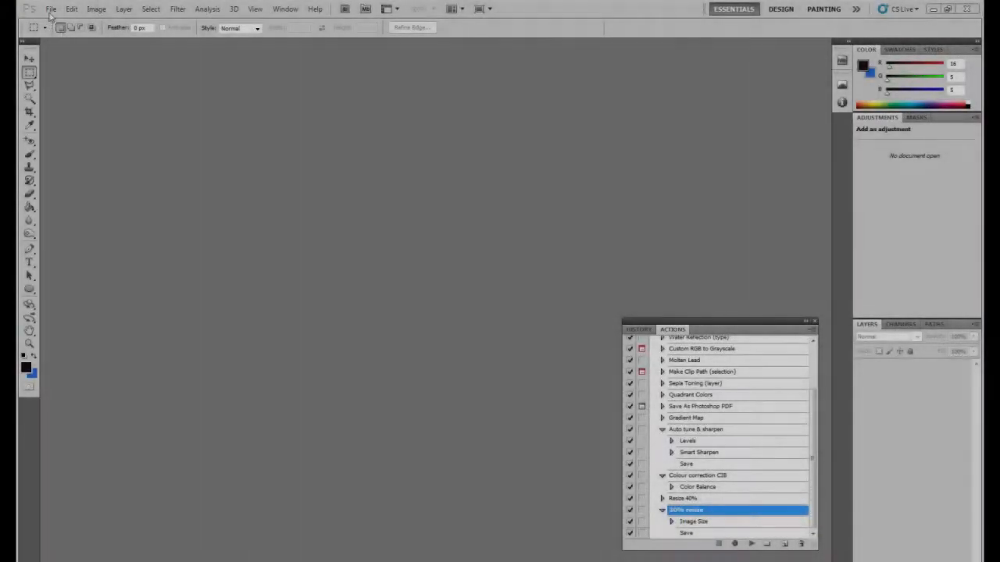
click(50, 10)
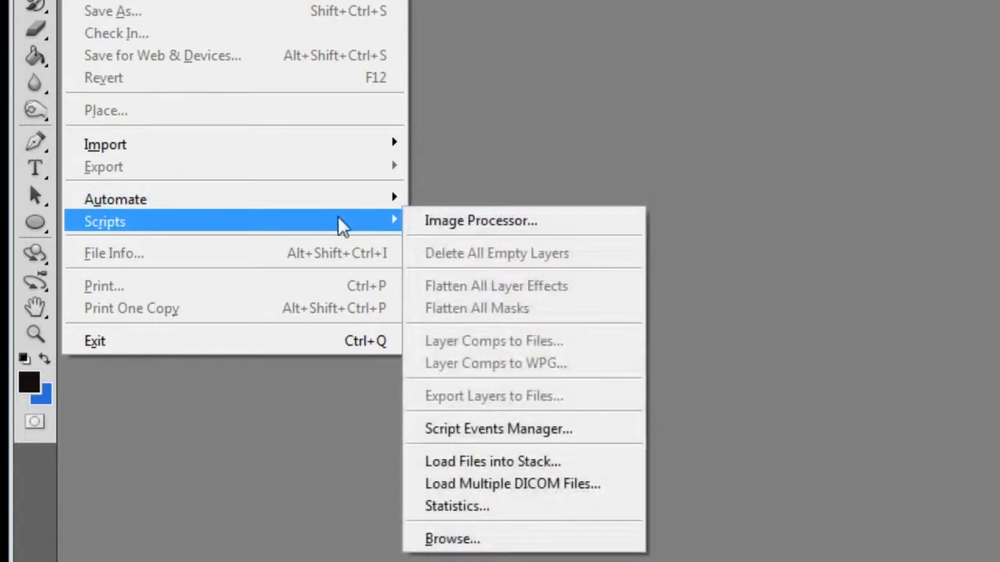
click(481, 220)
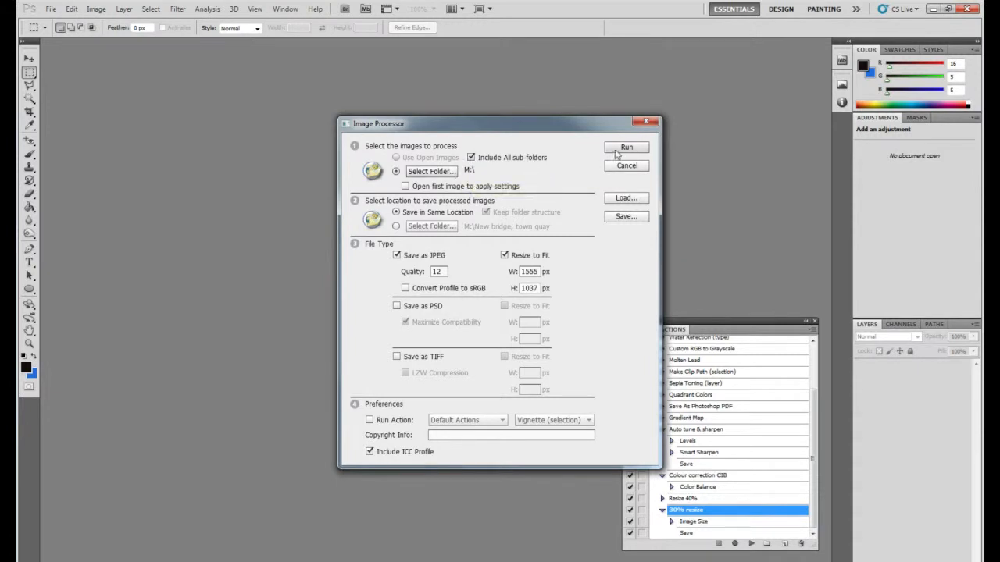
mouse_move(562, 172)
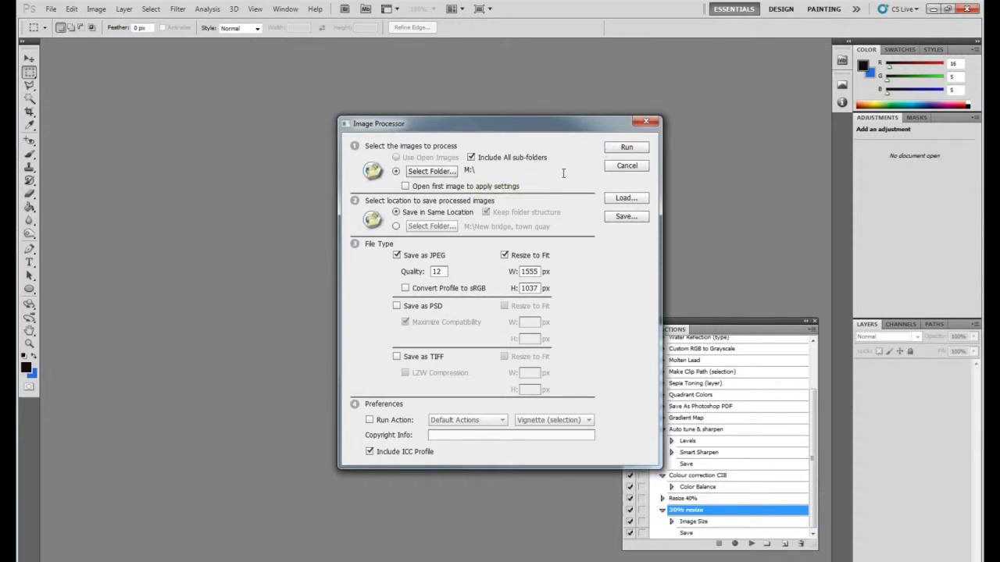
click(625, 166)
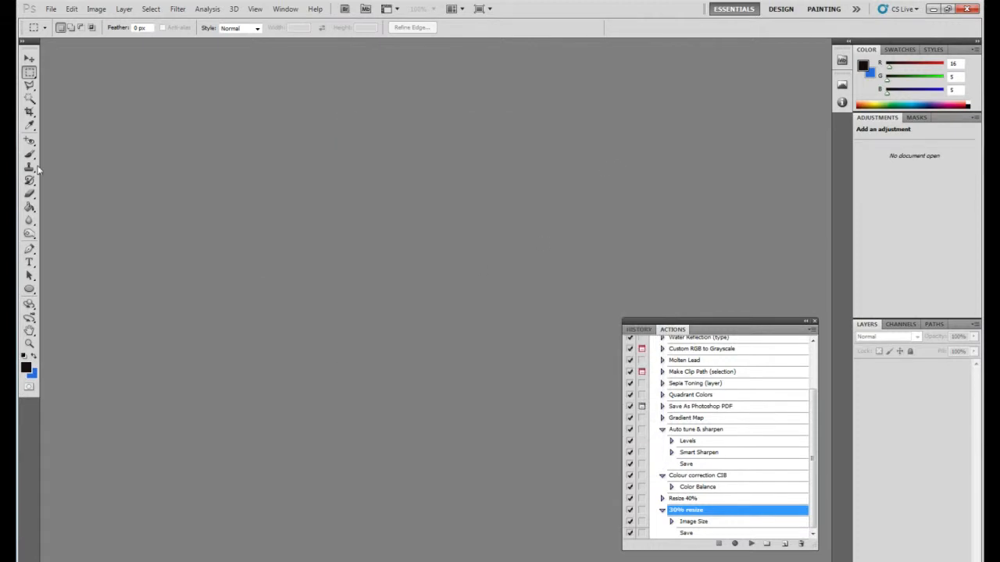
click(50, 9)
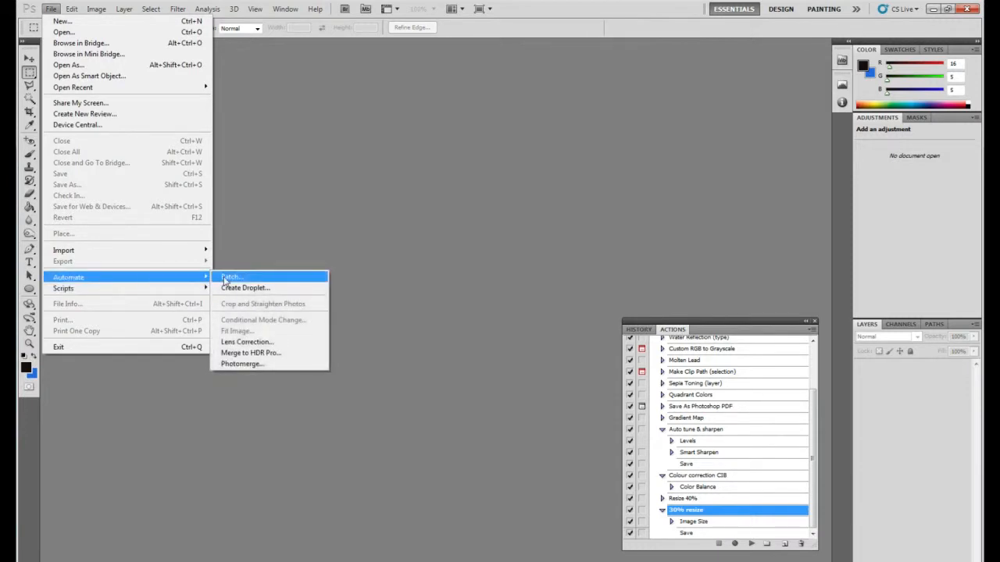
Set the Batch dialog to source folder D:\Coryton Cove with all subfolders, playing the Resize 40% action.
click(230, 276)
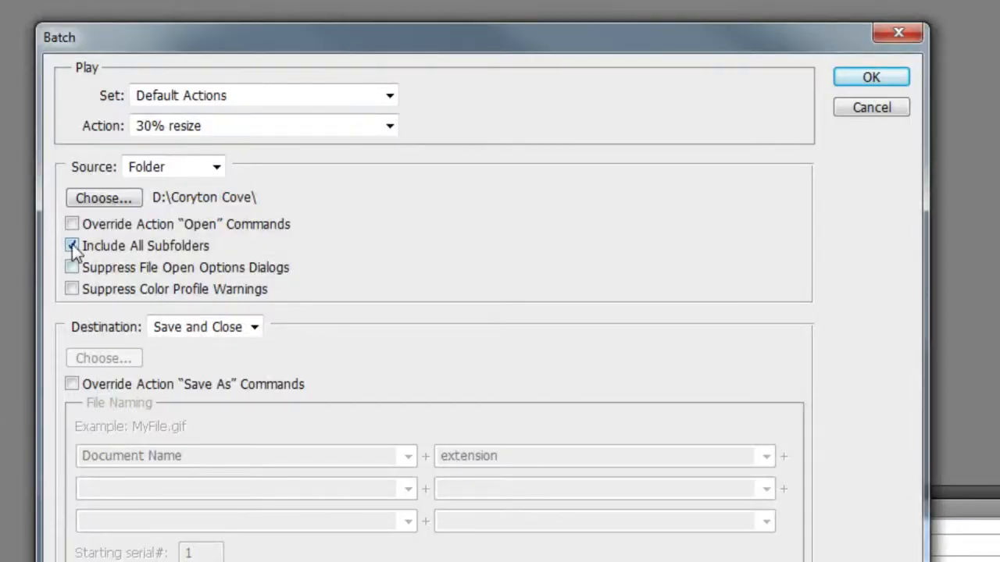
click(72, 247)
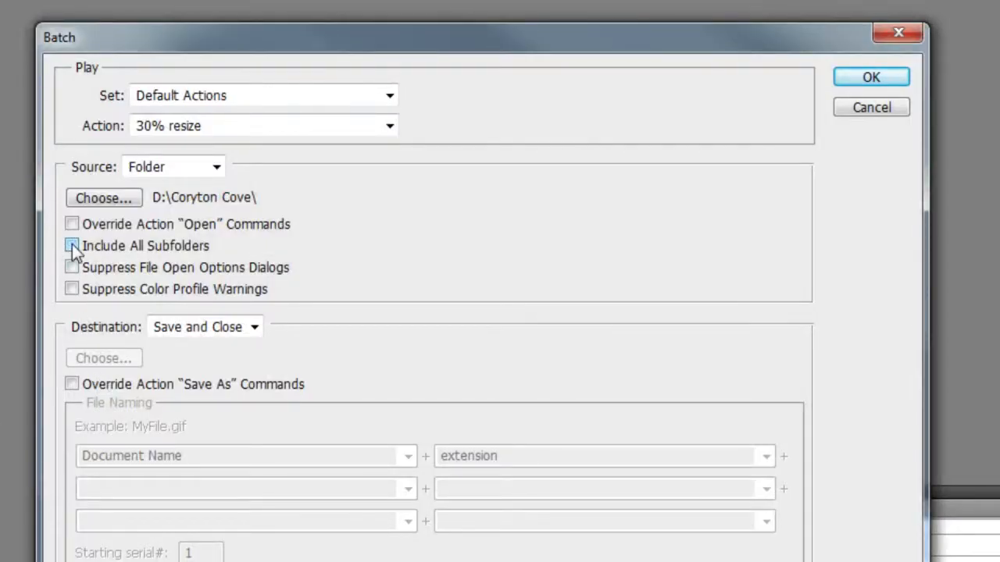
click(72, 245)
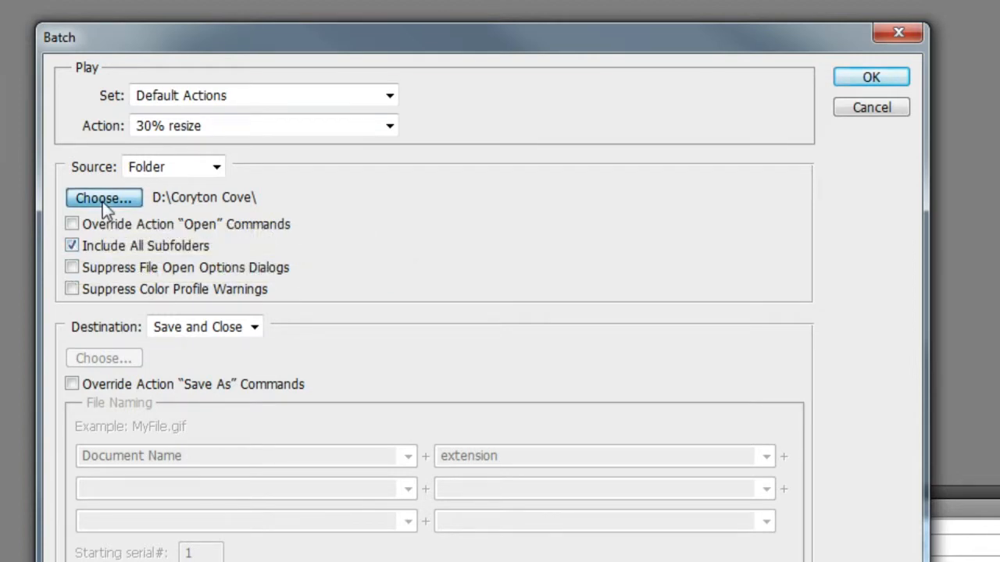
click(104, 196)
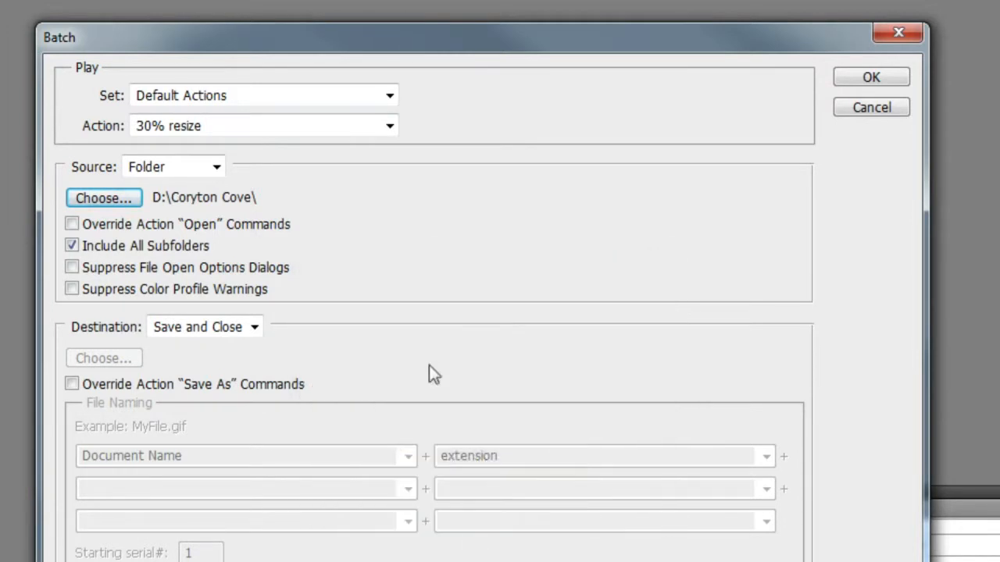
click(389, 125)
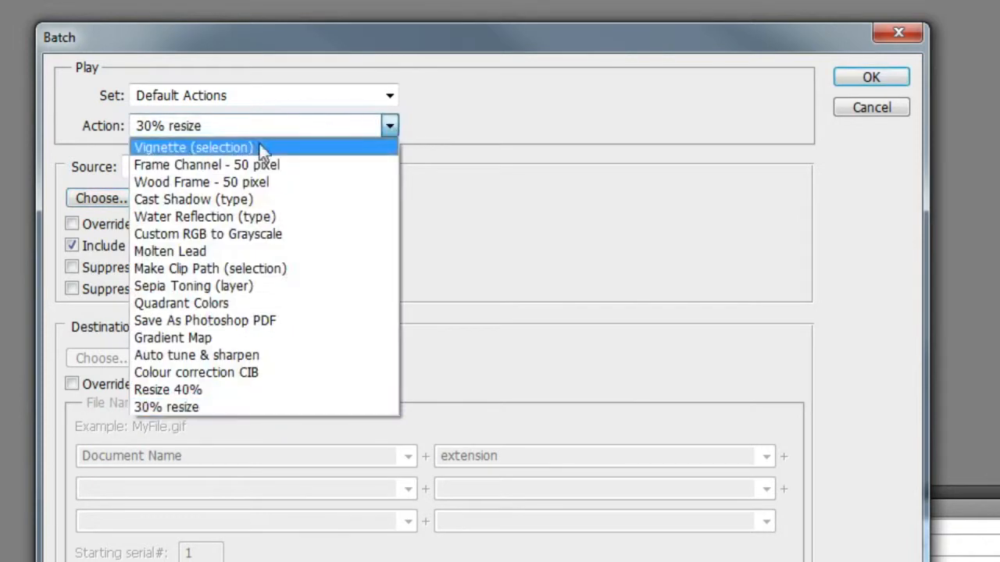
mouse_move(215, 391)
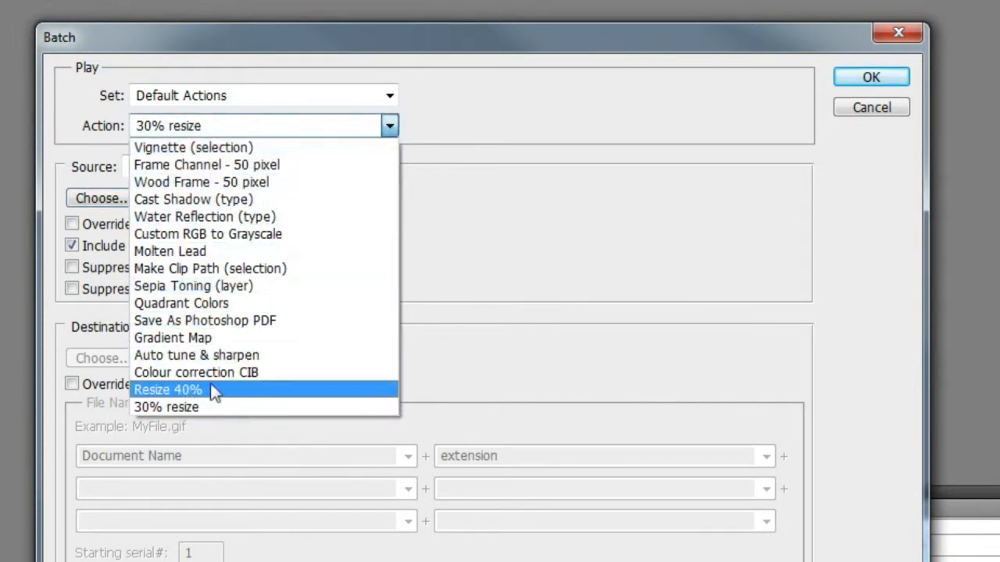
click(168, 391)
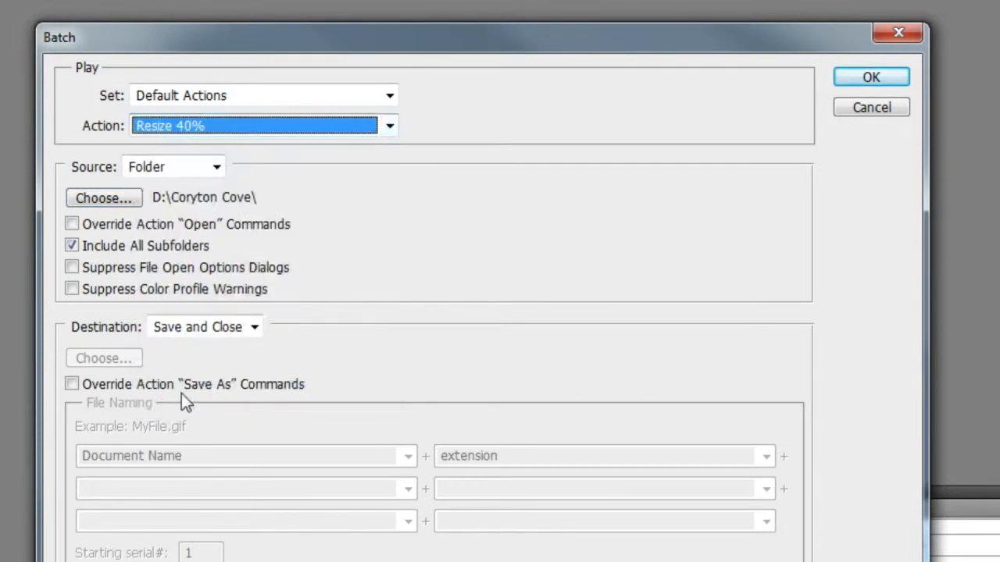
mouse_move(216, 293)
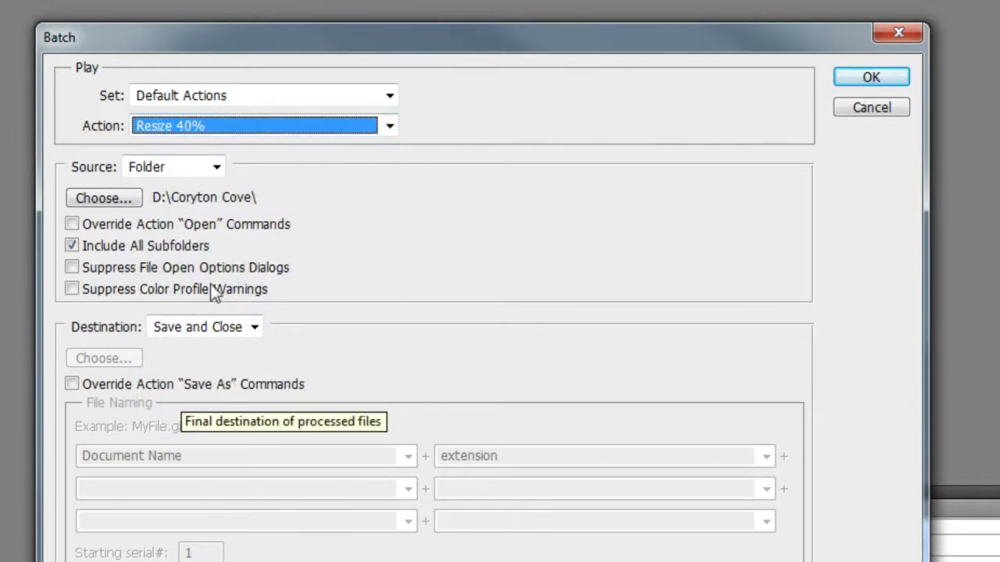
mouse_move(378, 200)
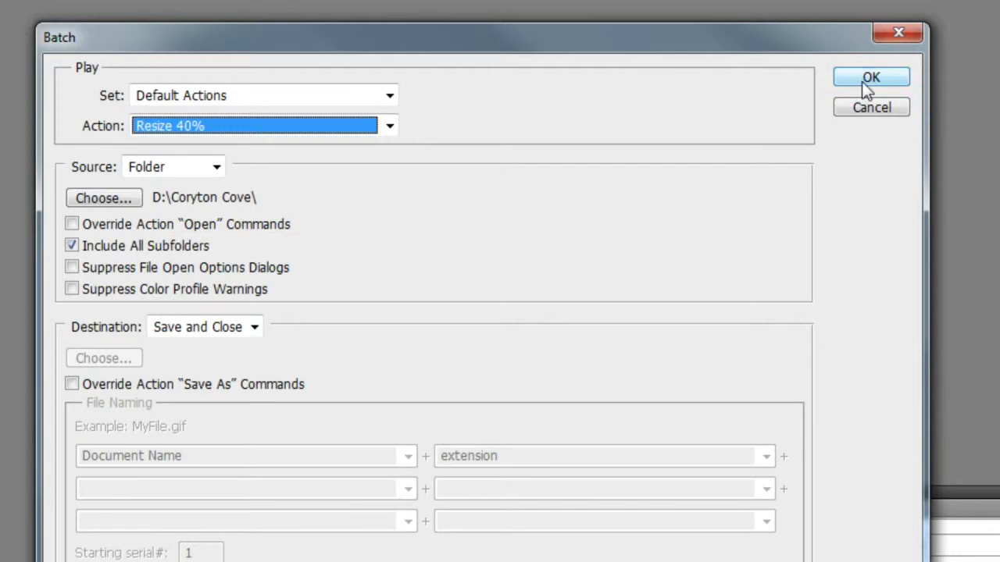
Start the batch run and confirm the prompts as each Coryton Cove photo is resized, saved and closed.
click(870, 76)
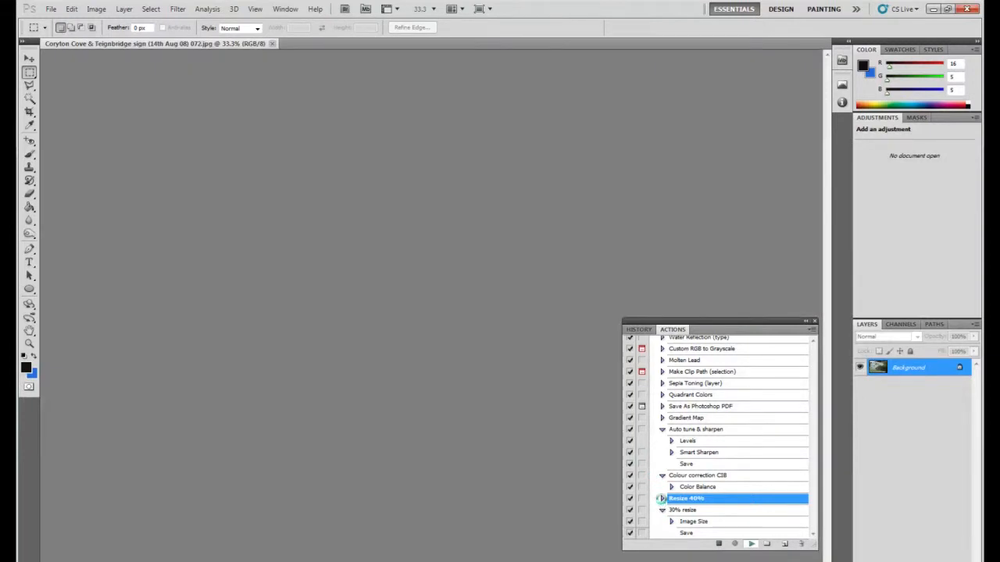
click(750, 543)
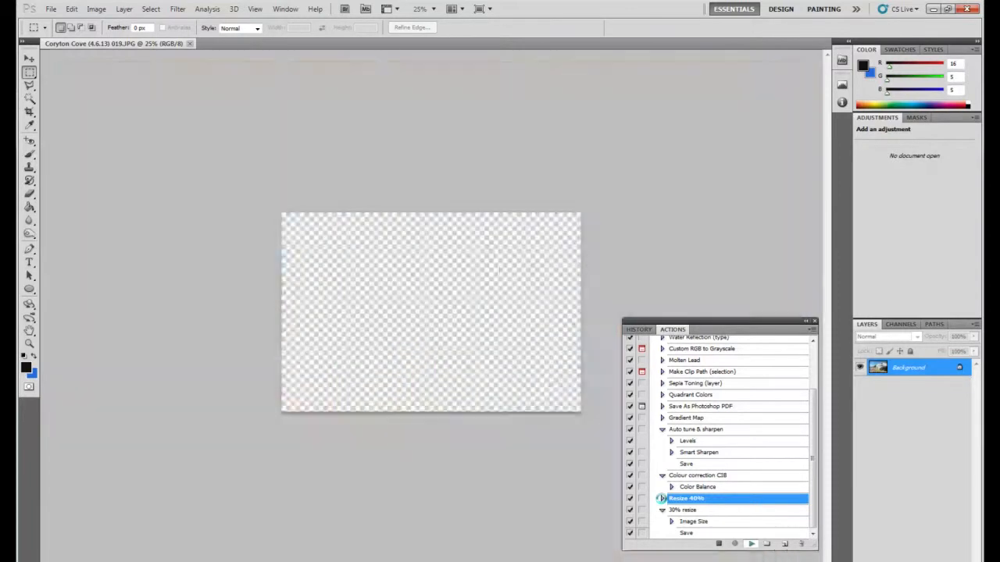
click(750, 544)
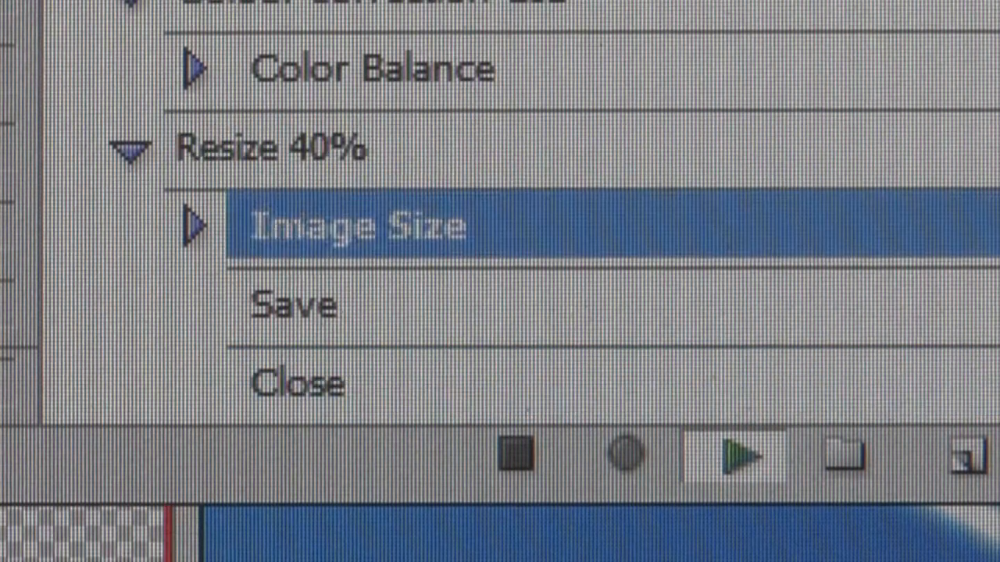
click(300, 381)
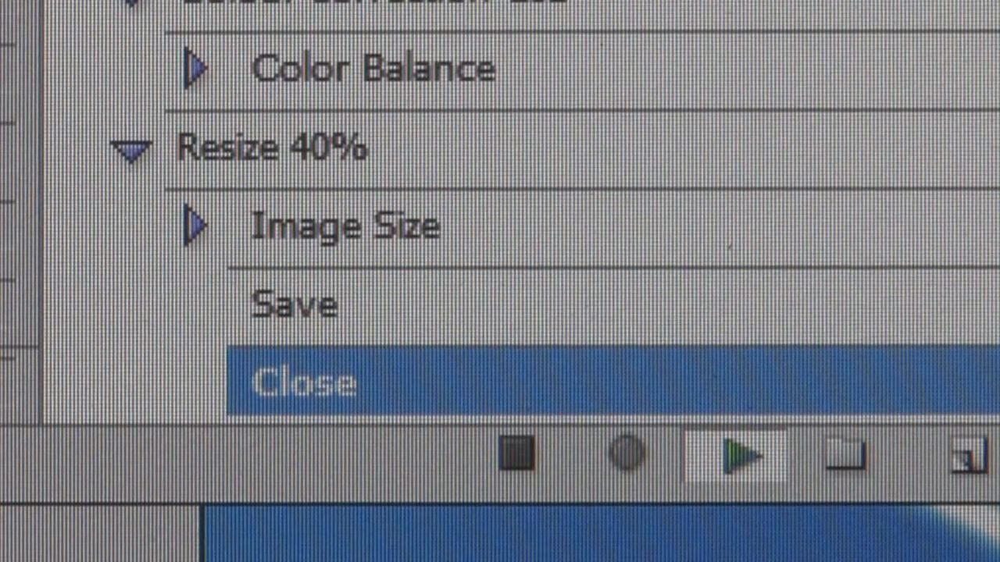